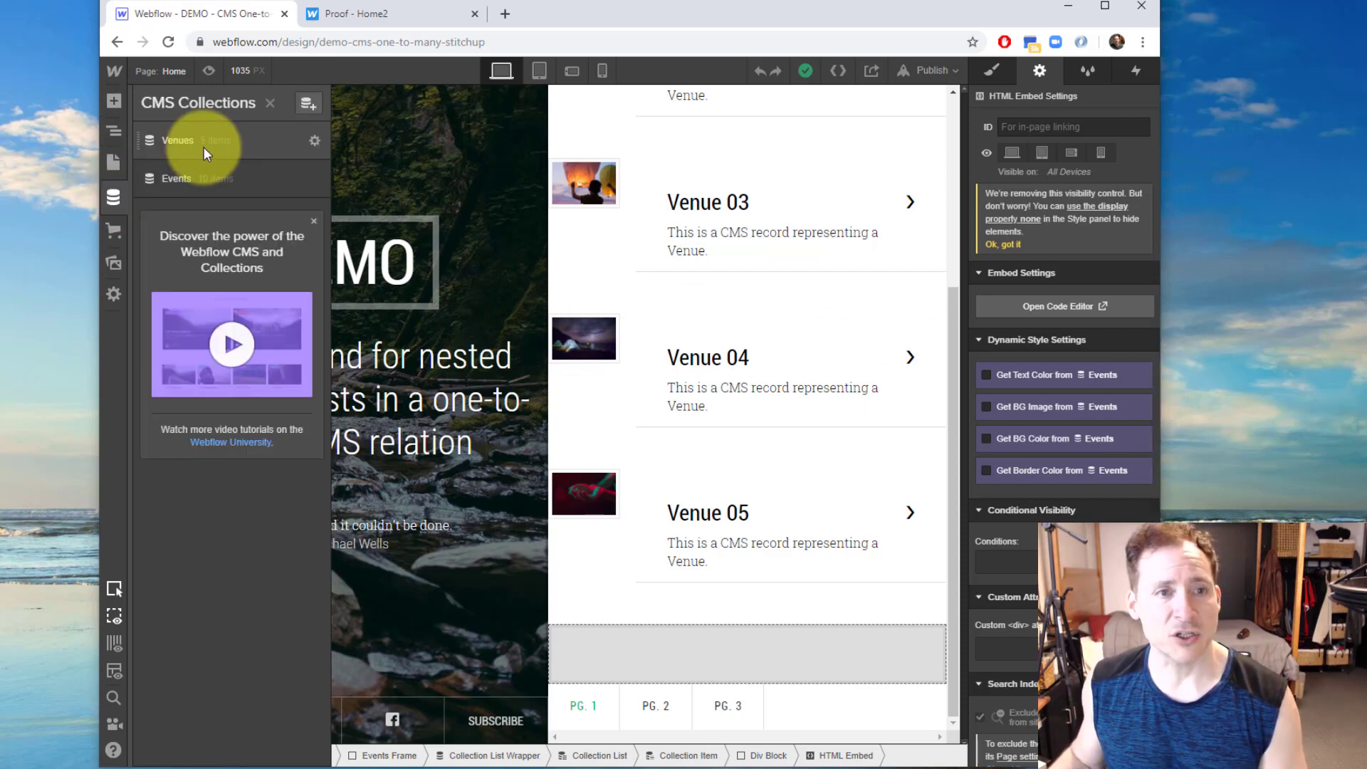
Open the Venues collection's Venue 01 item and select its slug 'aut-expedita'.
left_click(178, 141)
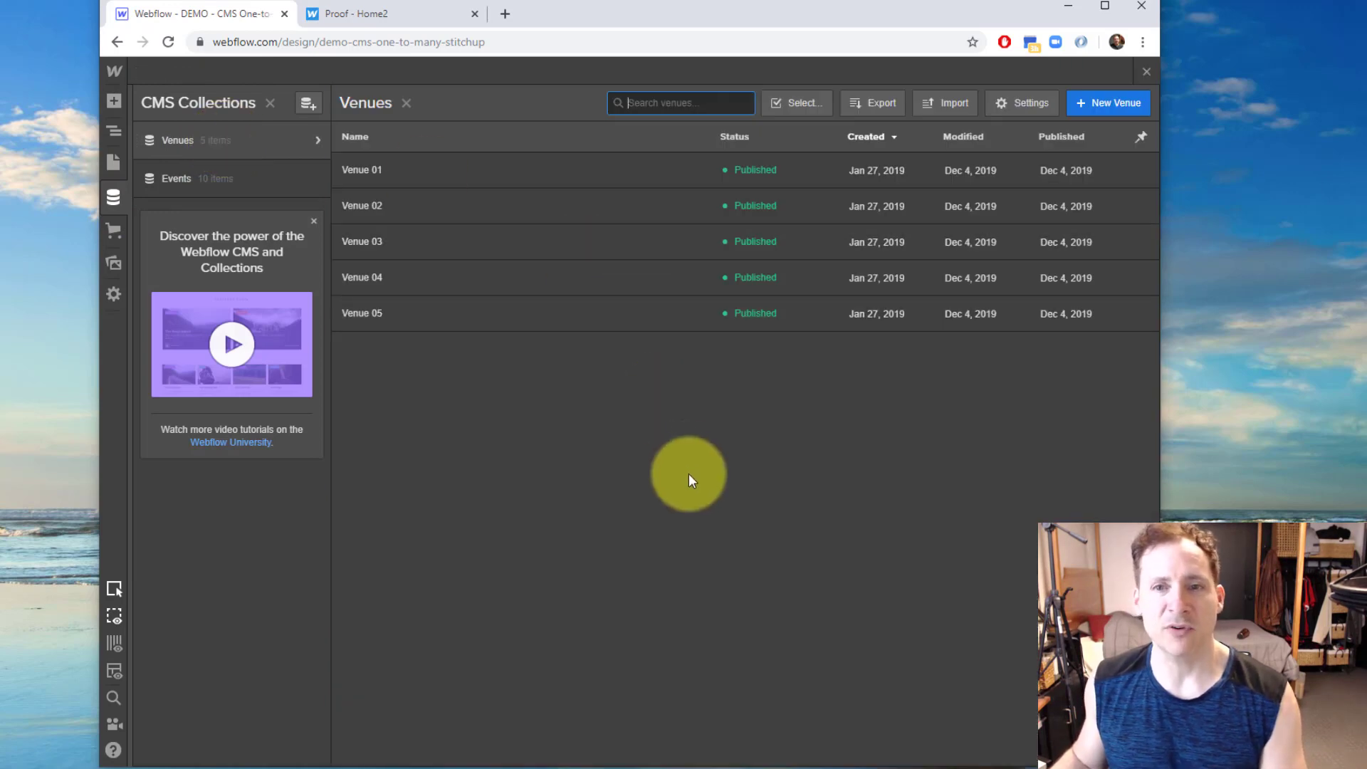
left_click(361, 170)
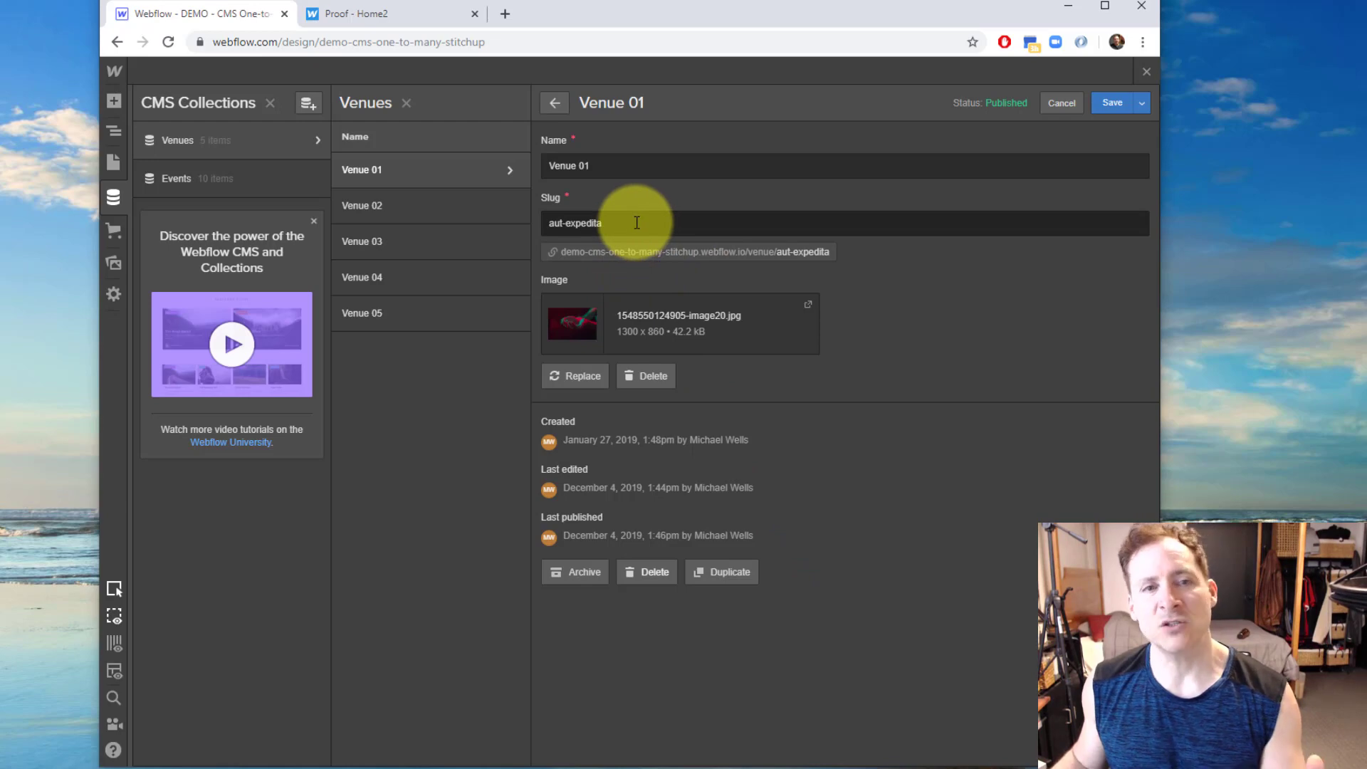
left_click(635, 223)
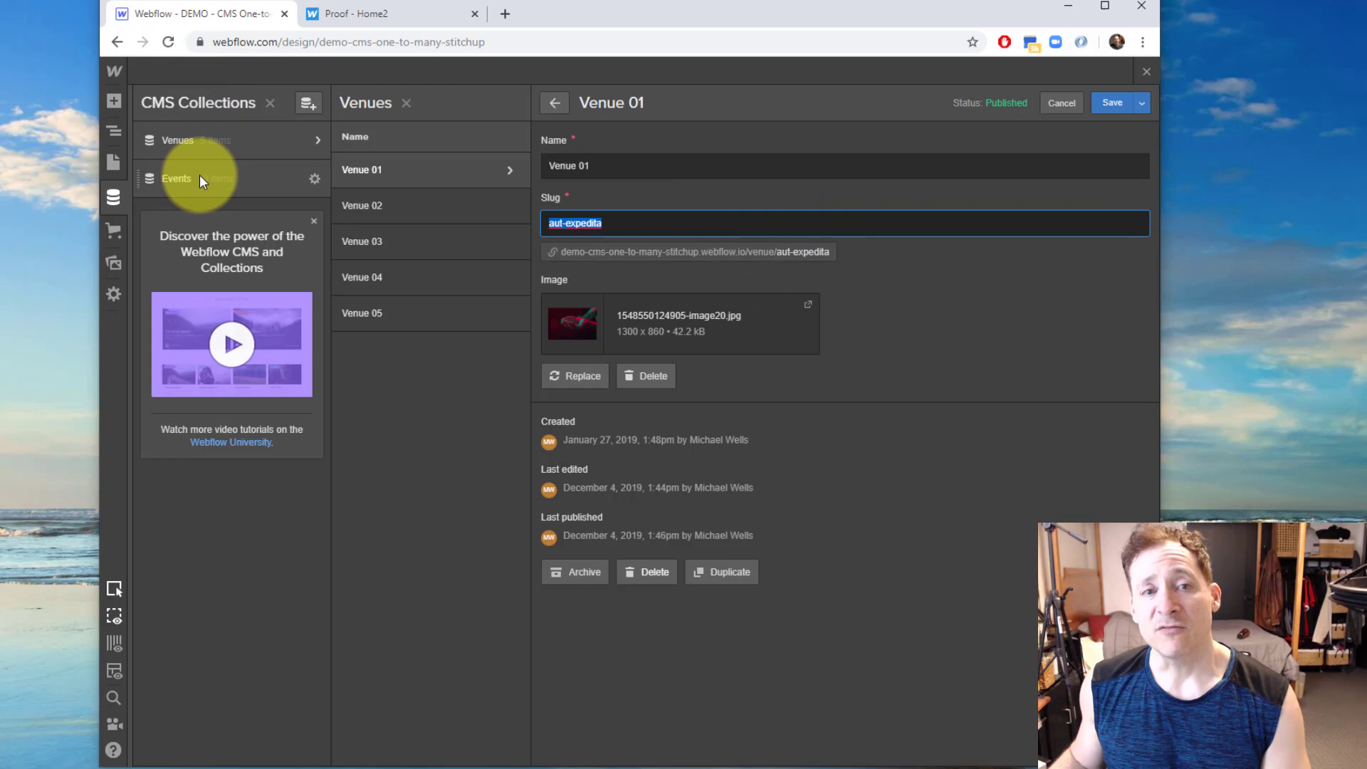
Review the Events collection's fields, including the Venue reference, then return to its item list.
left_click(176, 178)
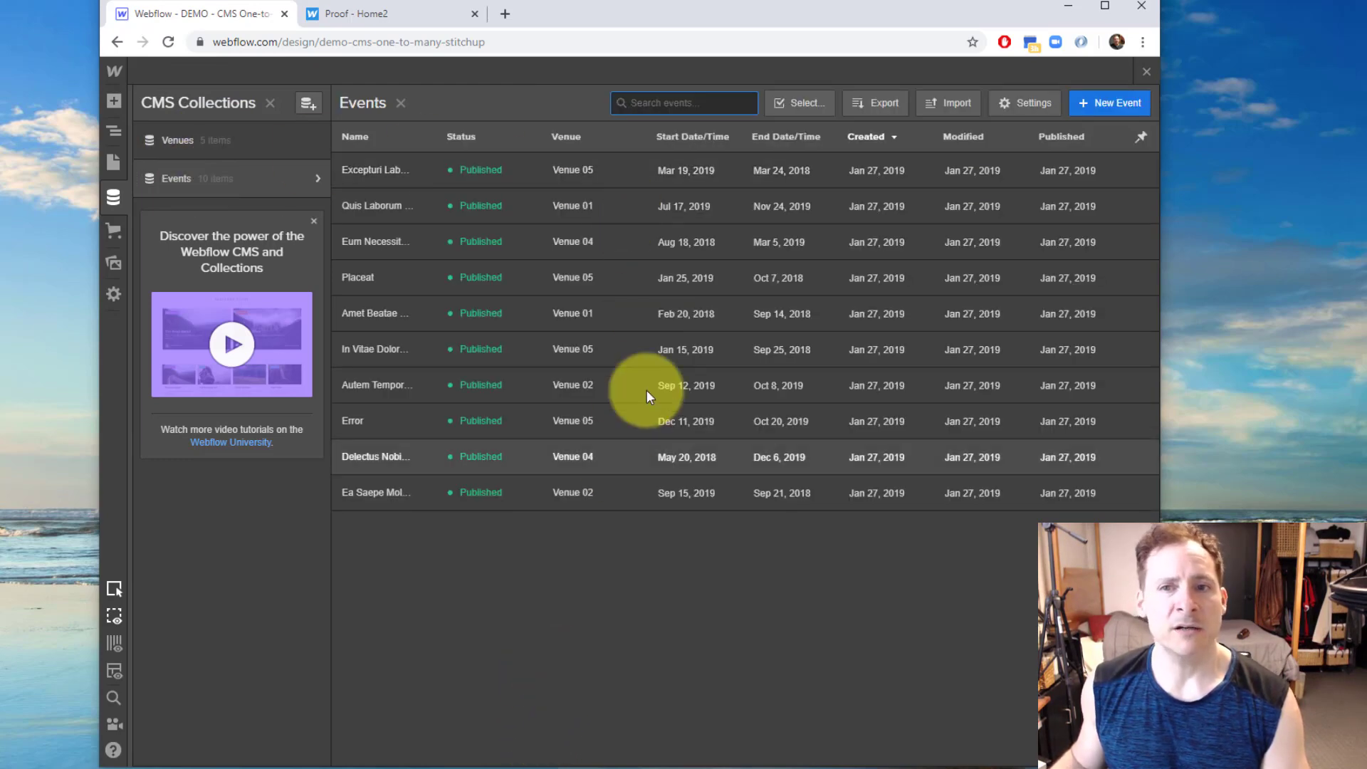
mouse_move(616, 482)
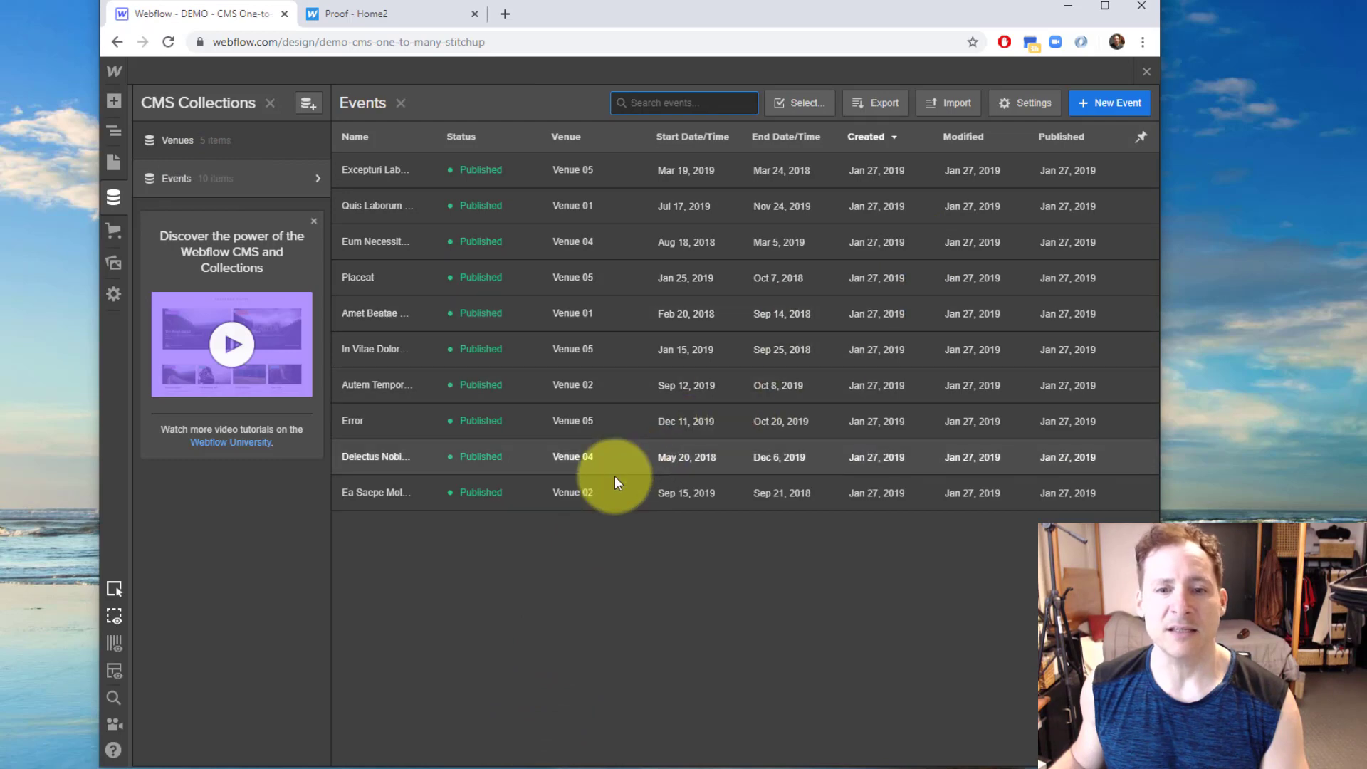
mouse_move(571, 561)
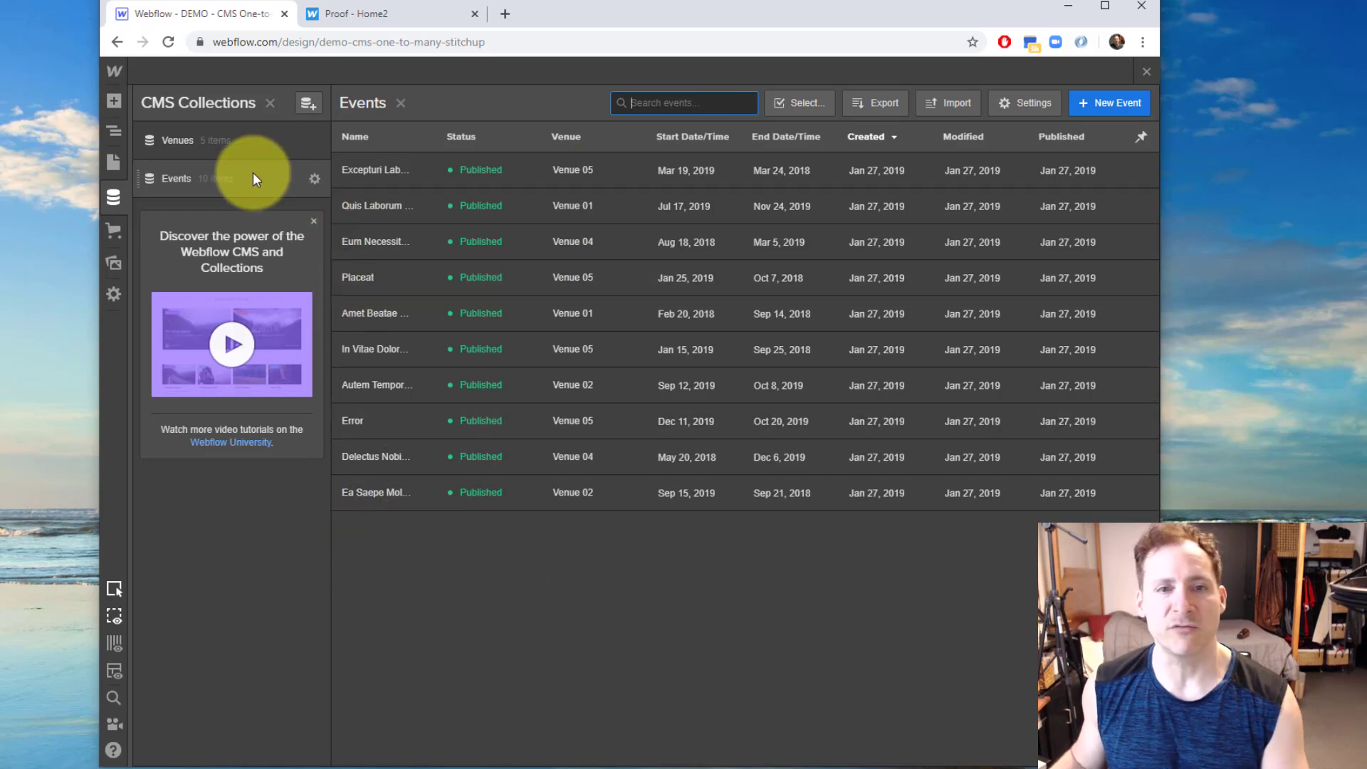
mouse_move(310, 190)
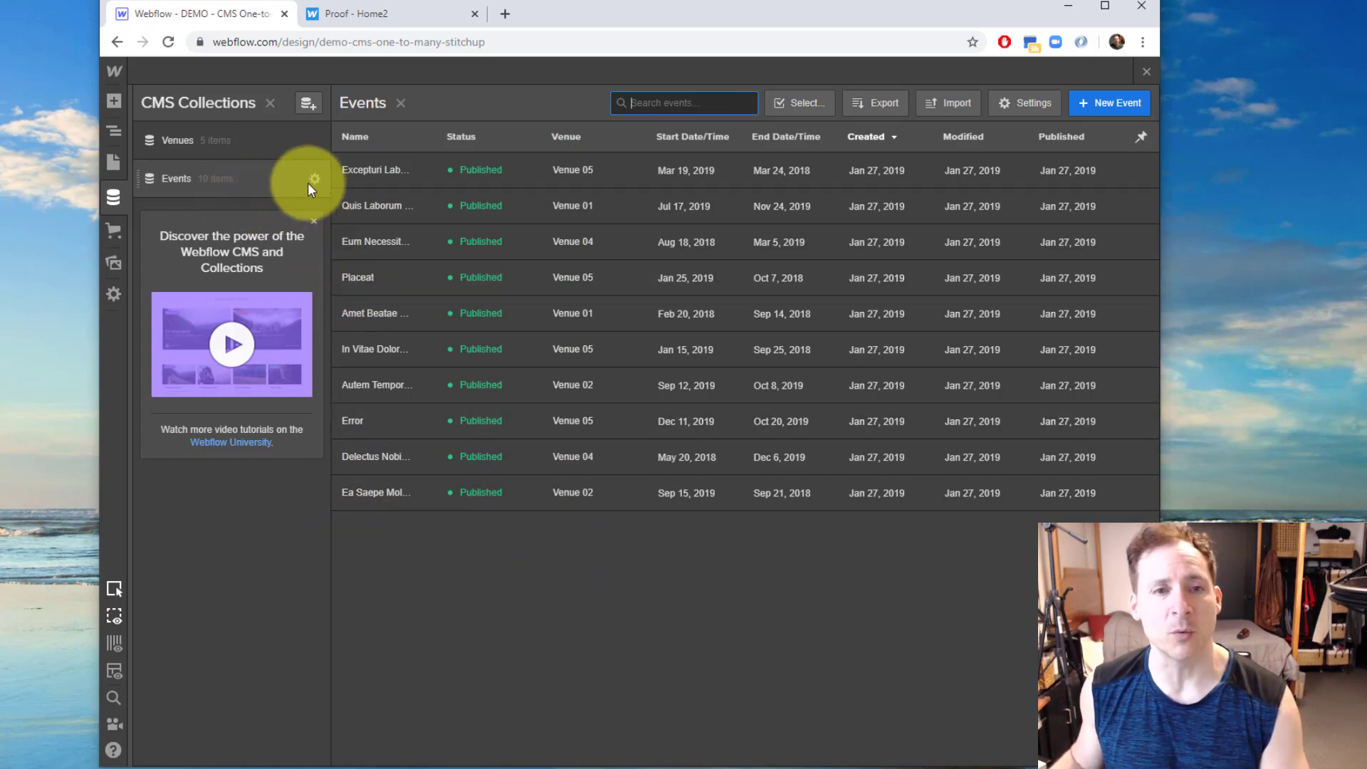
left_click(314, 178)
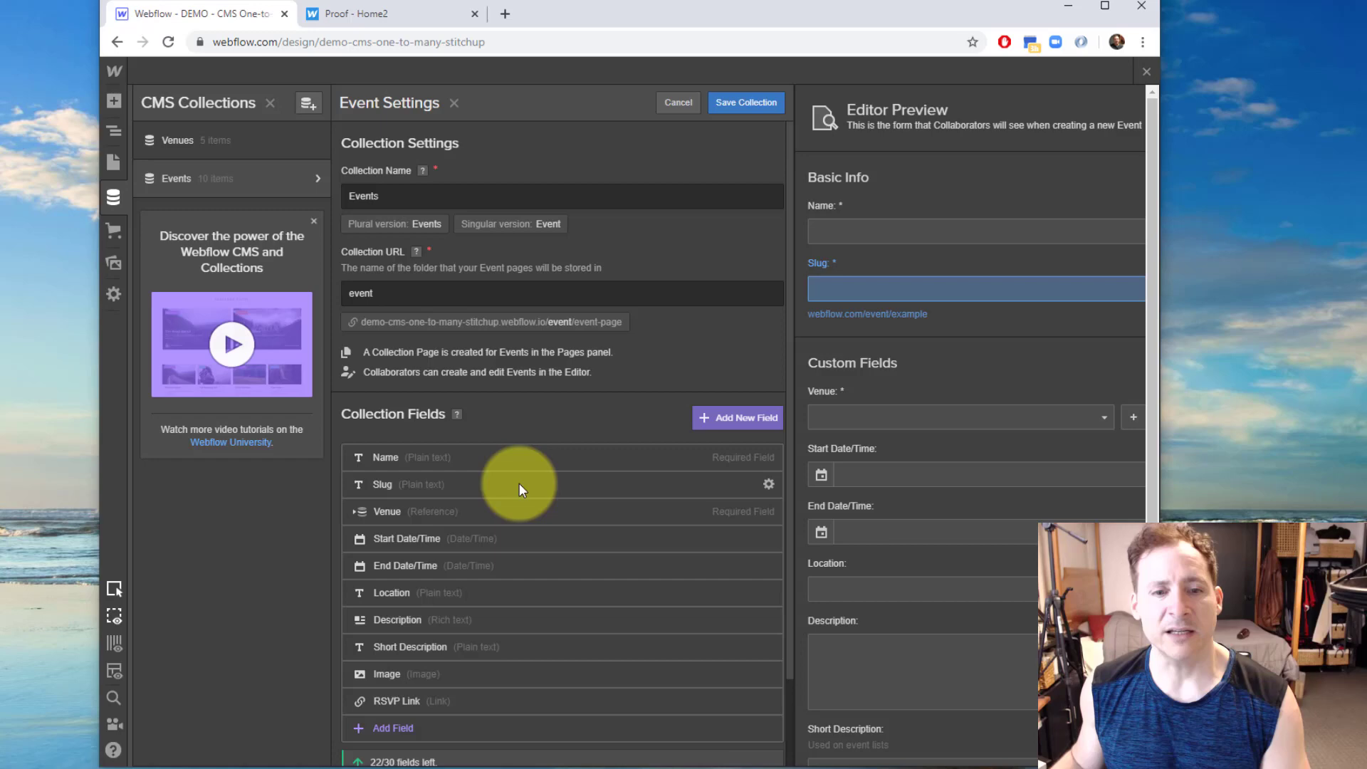
left_click(921, 532)
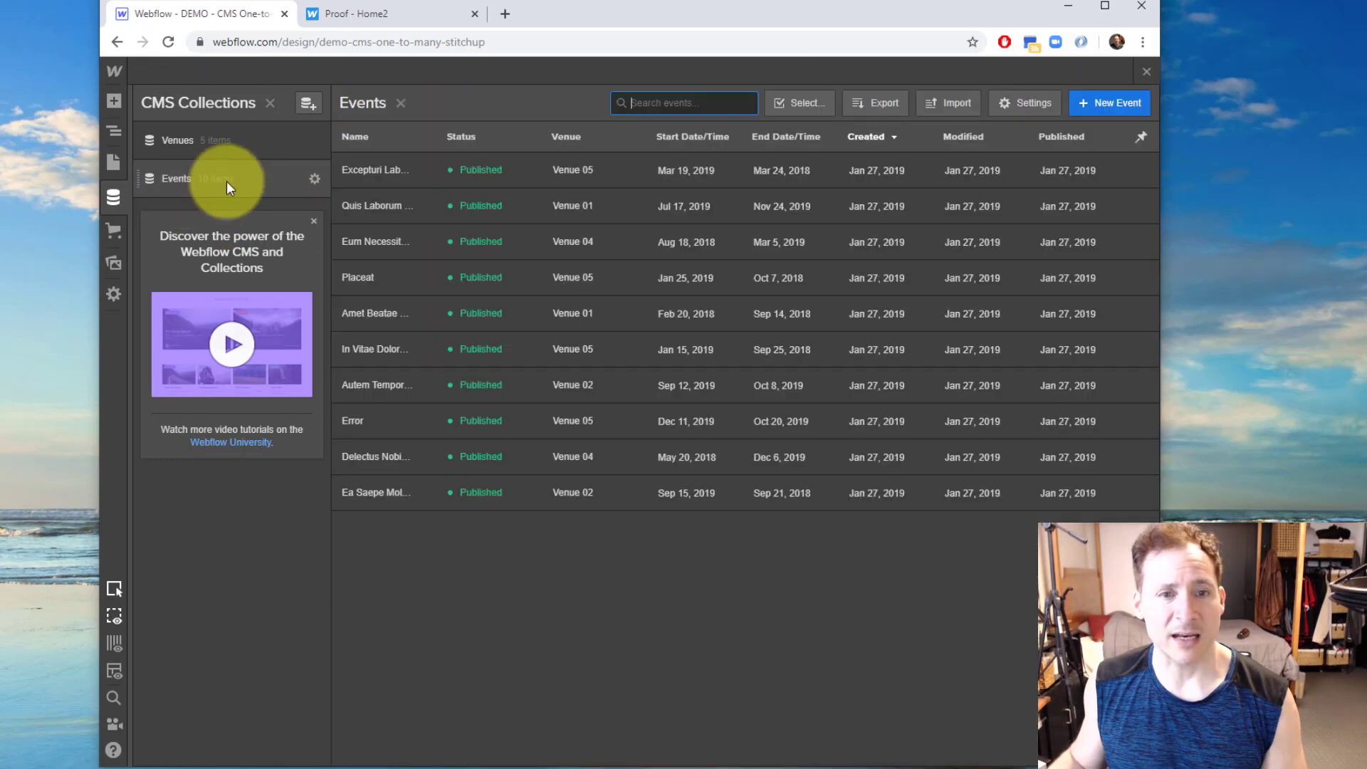
View the Eum Necessitatibus Expedita Occaecati event's Venue 04 reference, then close the CMS panel.
left_click(377, 242)
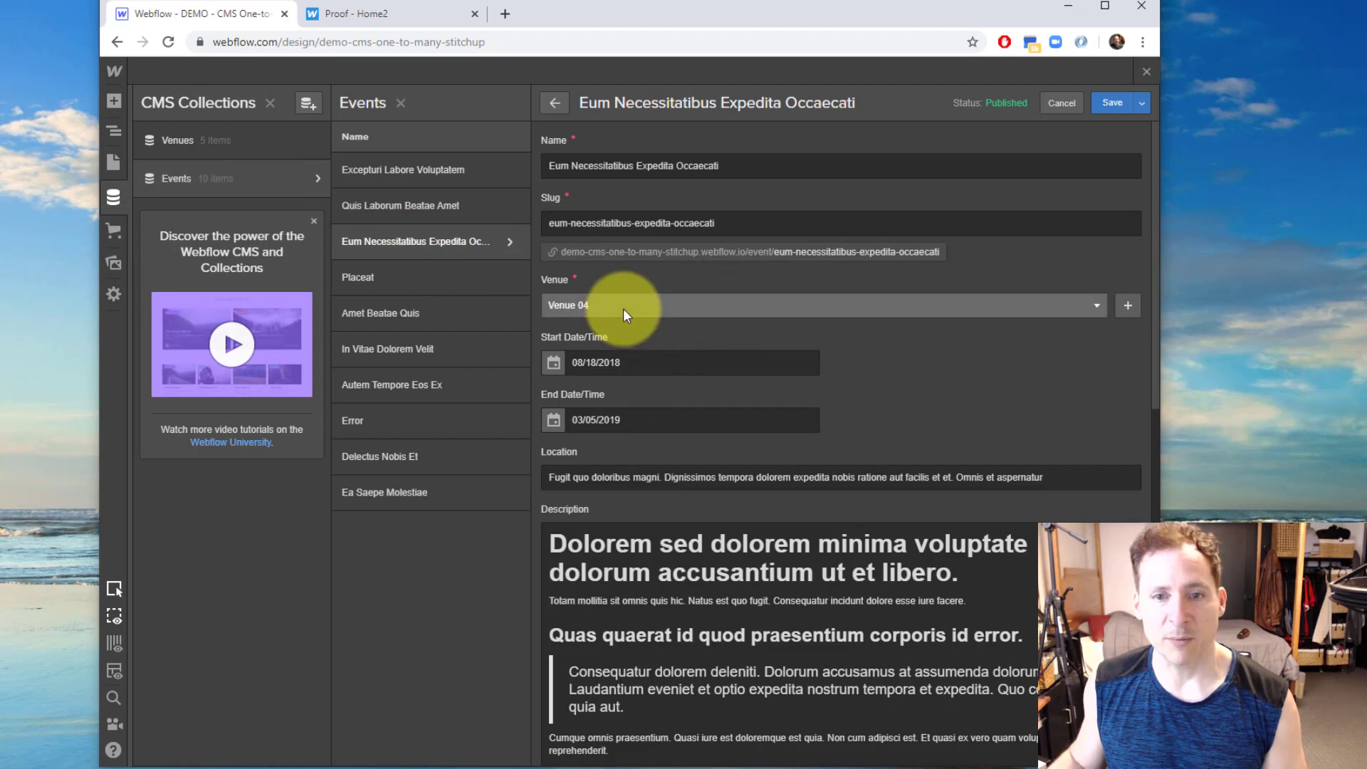
left_click(820, 305)
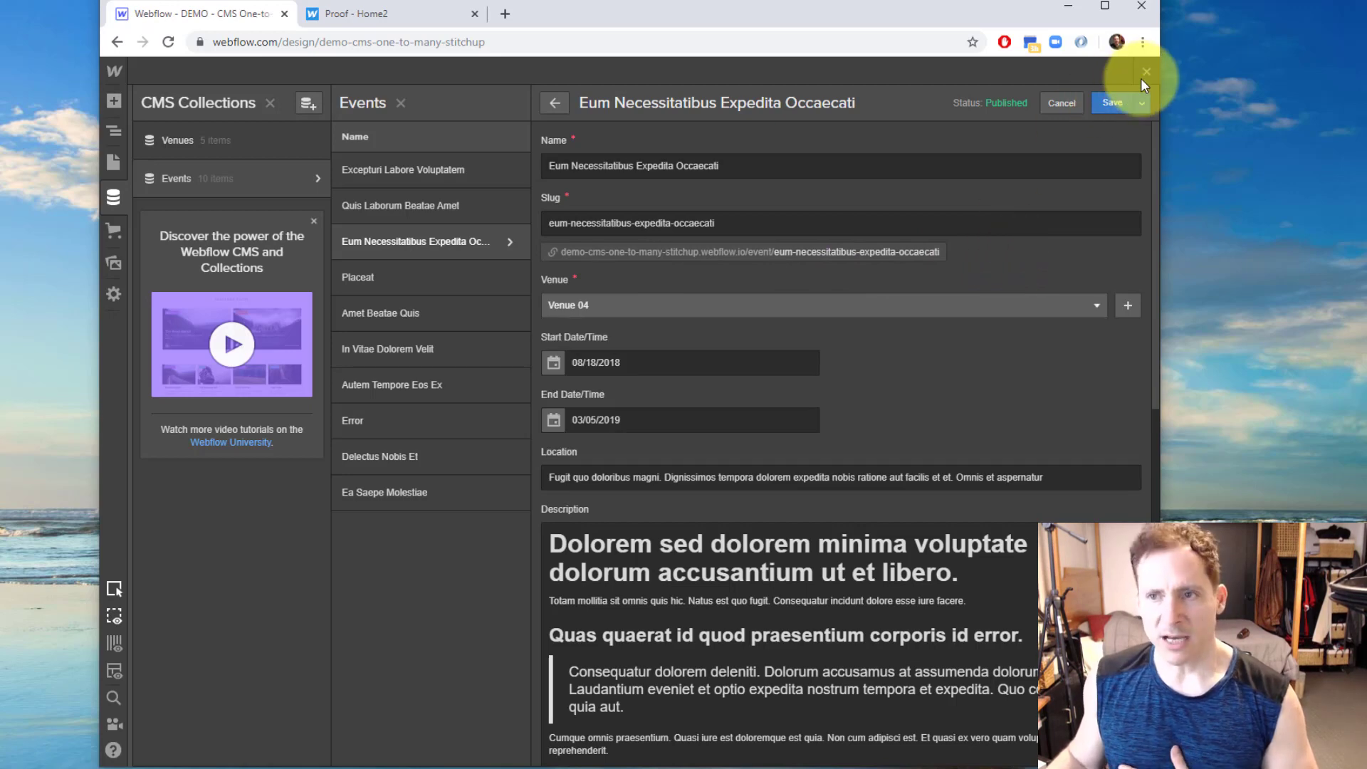
left_click(348, 14)
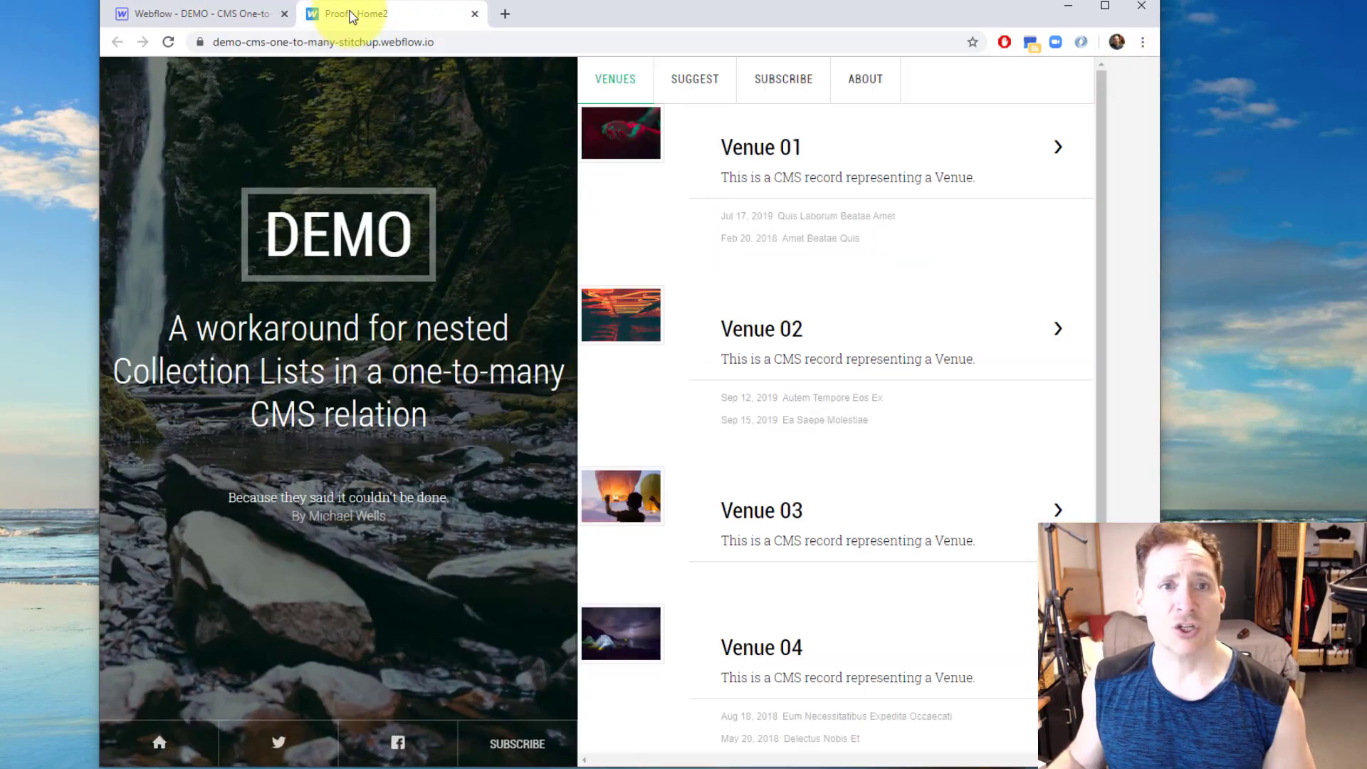
Reload the published demo site and scroll through all five venues and their events.
left_click(200, 14)
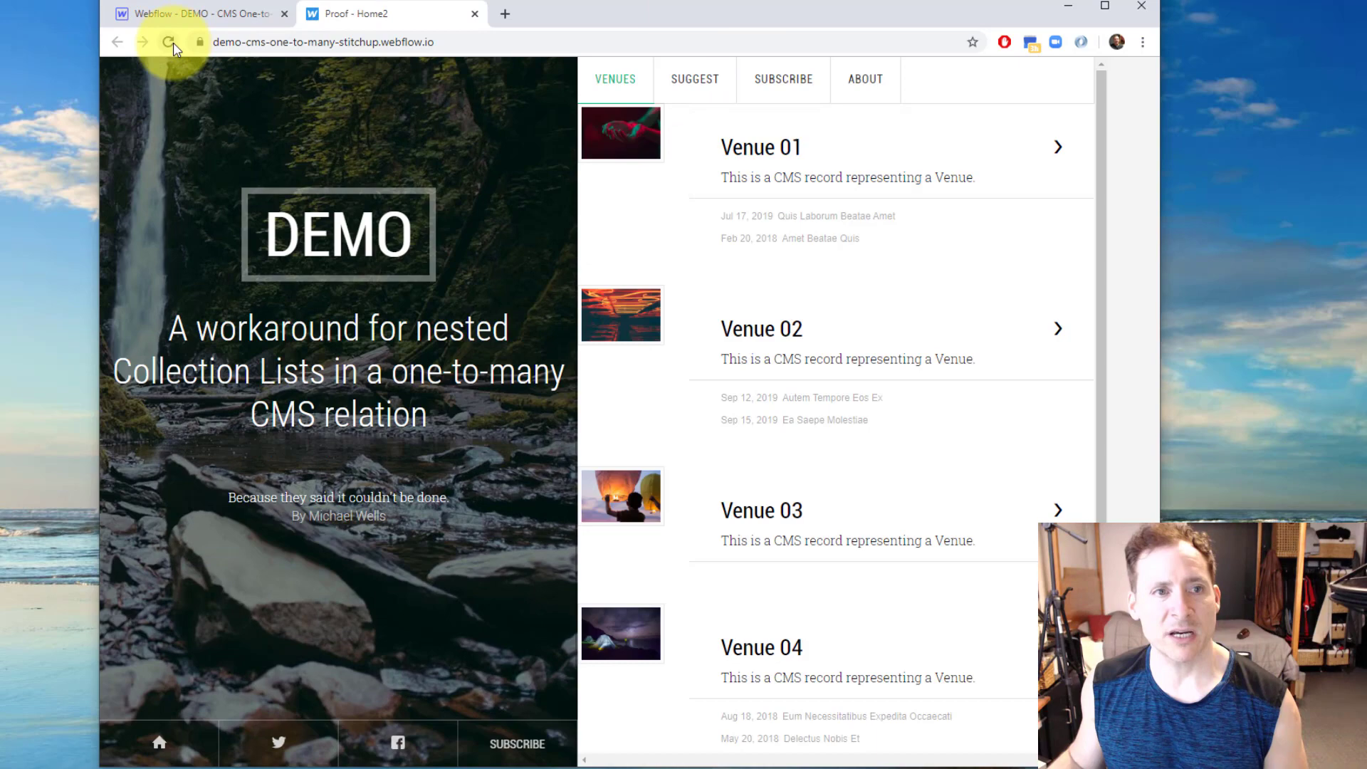
left_click(169, 42)
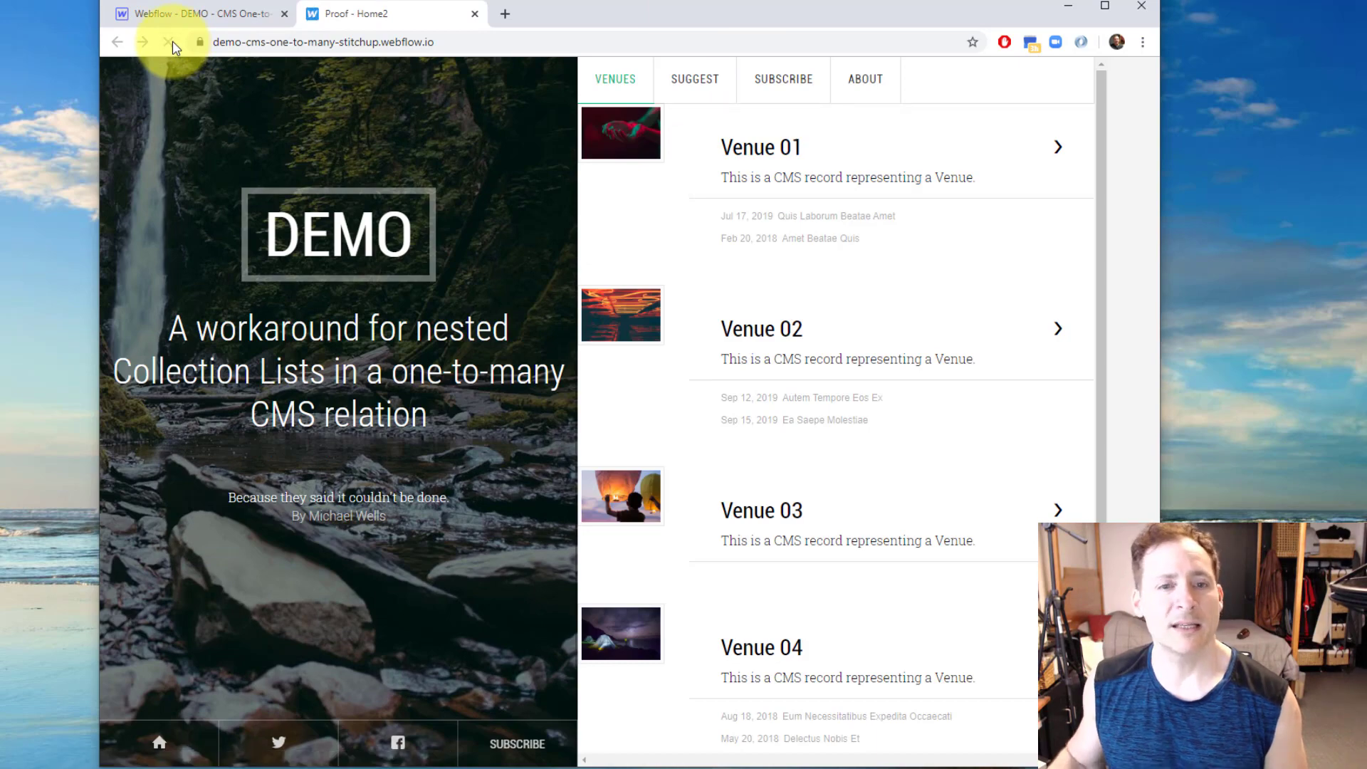
left_click(166, 42)
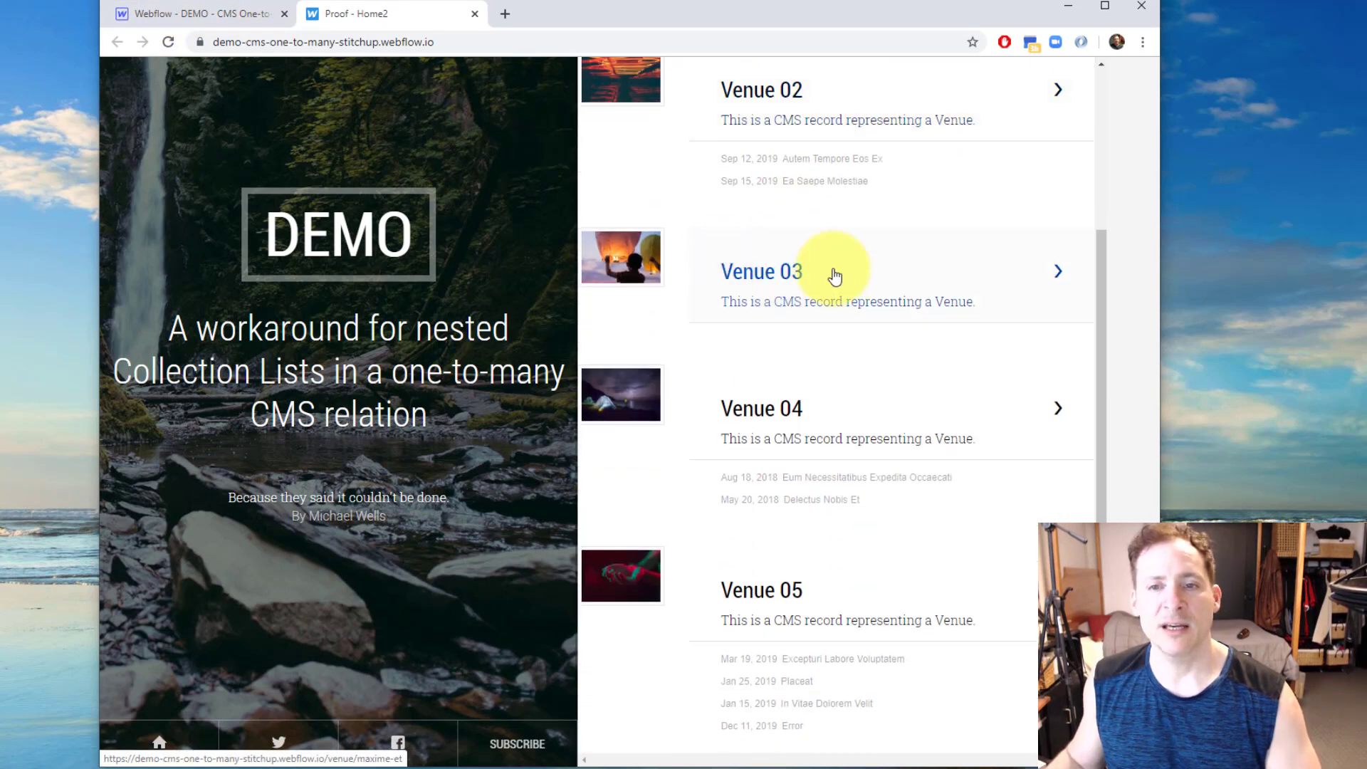
scroll("down", 3)
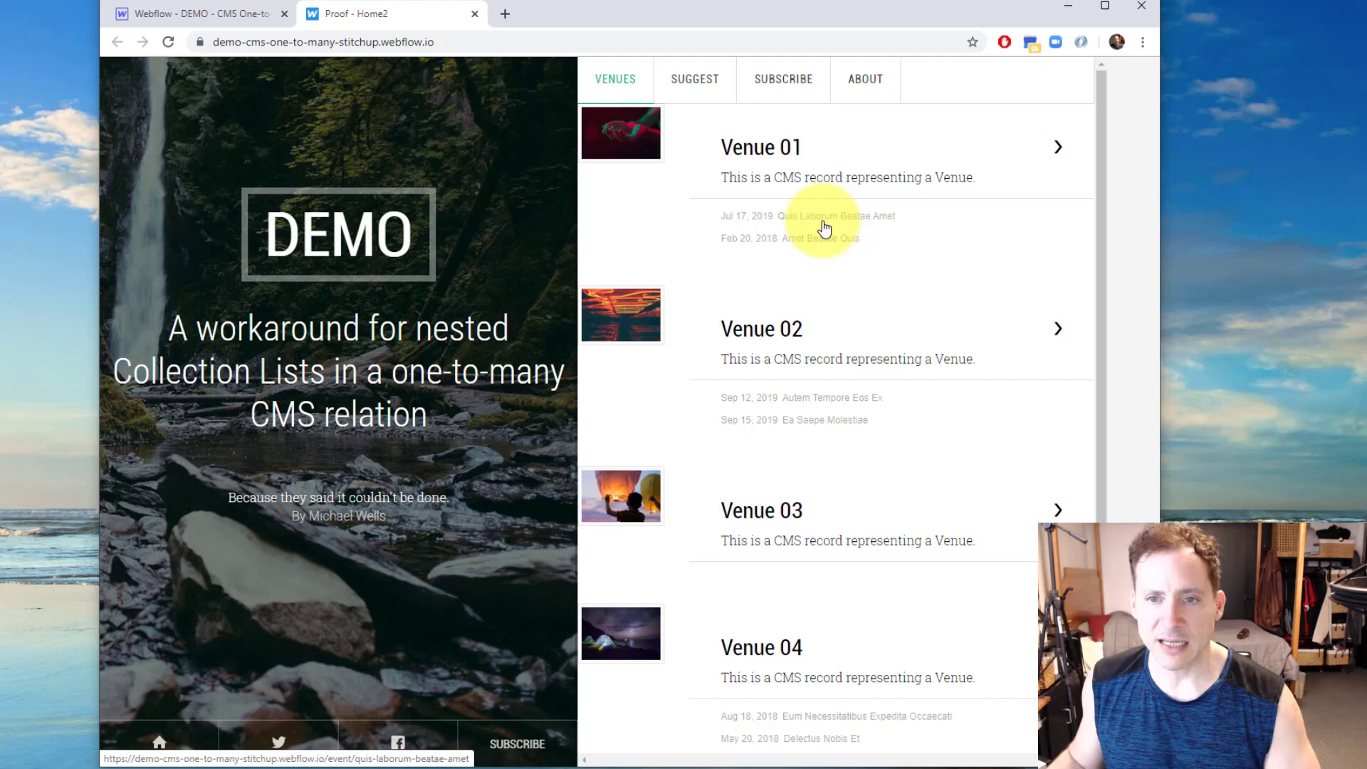
mouse_move(754, 255)
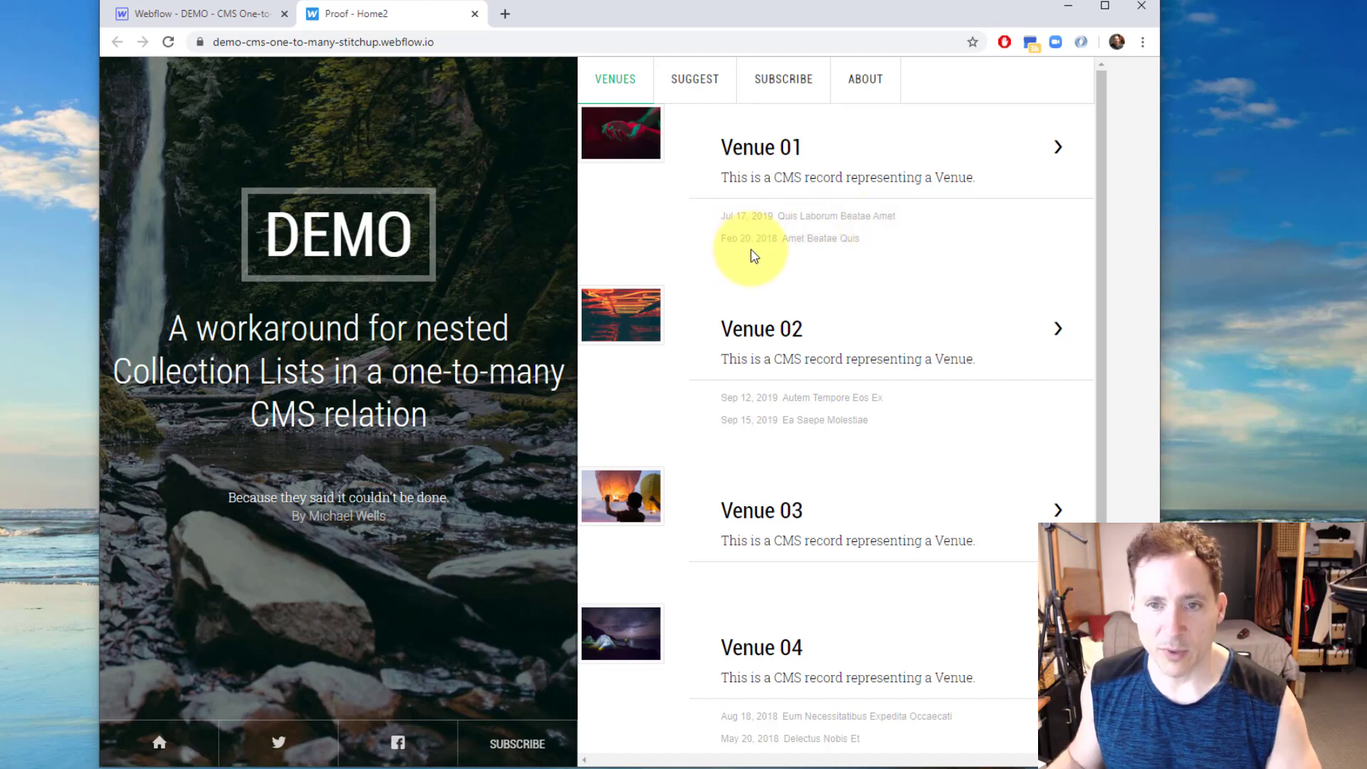
mouse_move(818, 268)
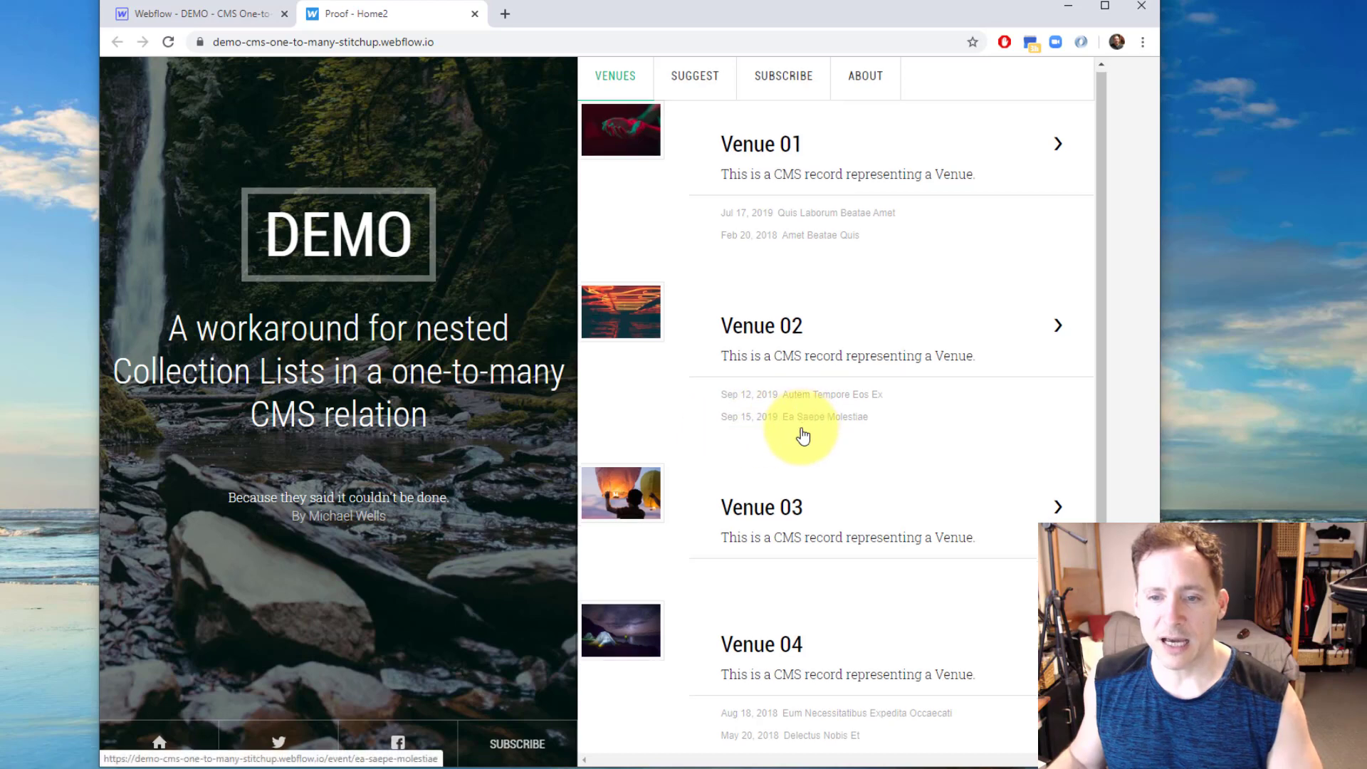
scroll("down", 3)
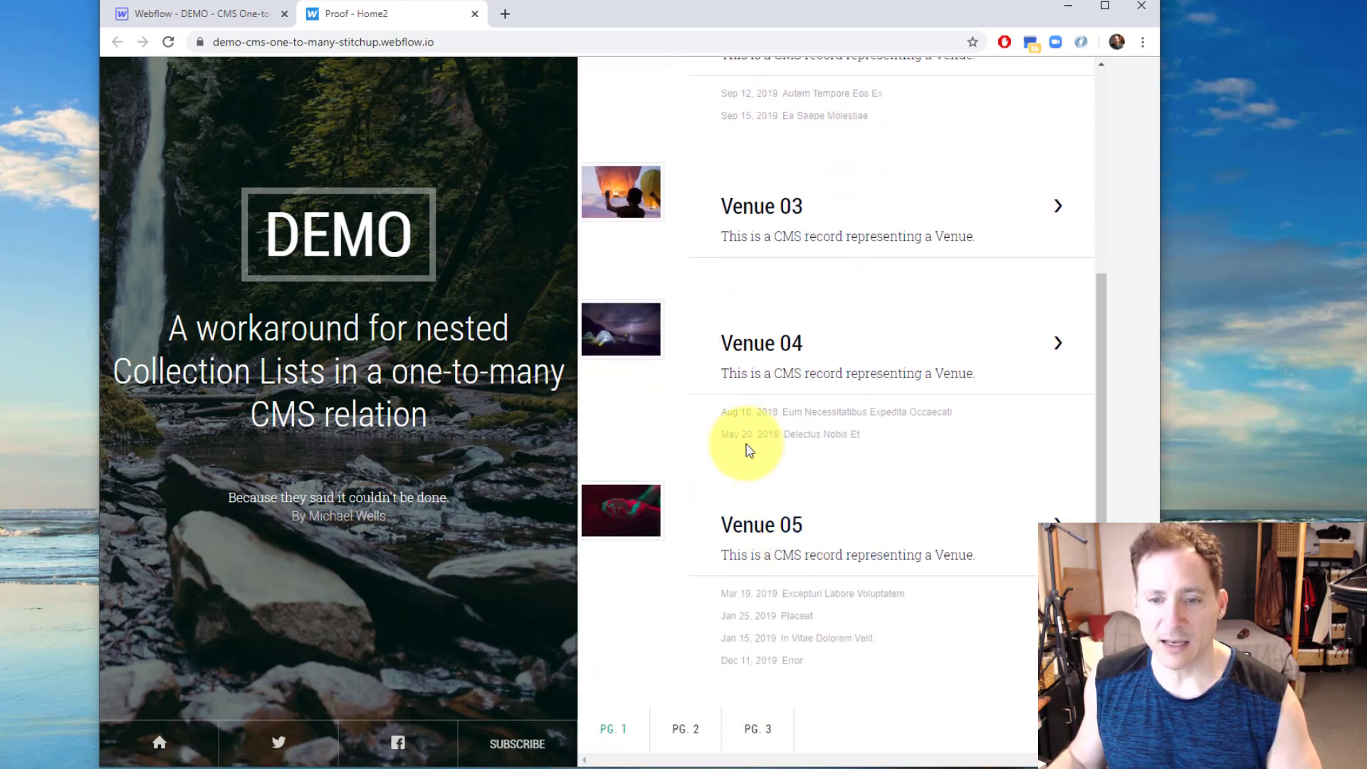
mouse_move(828, 222)
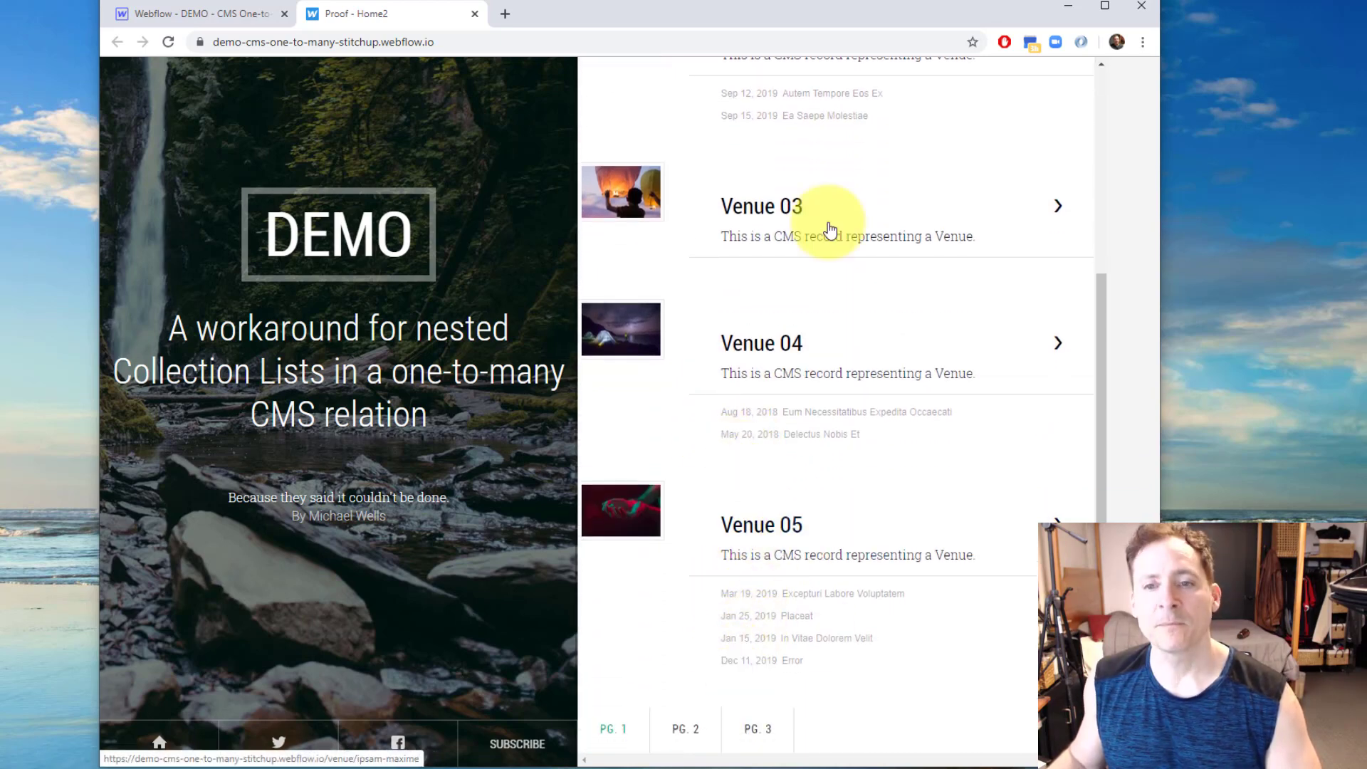
scroll("up", 3)
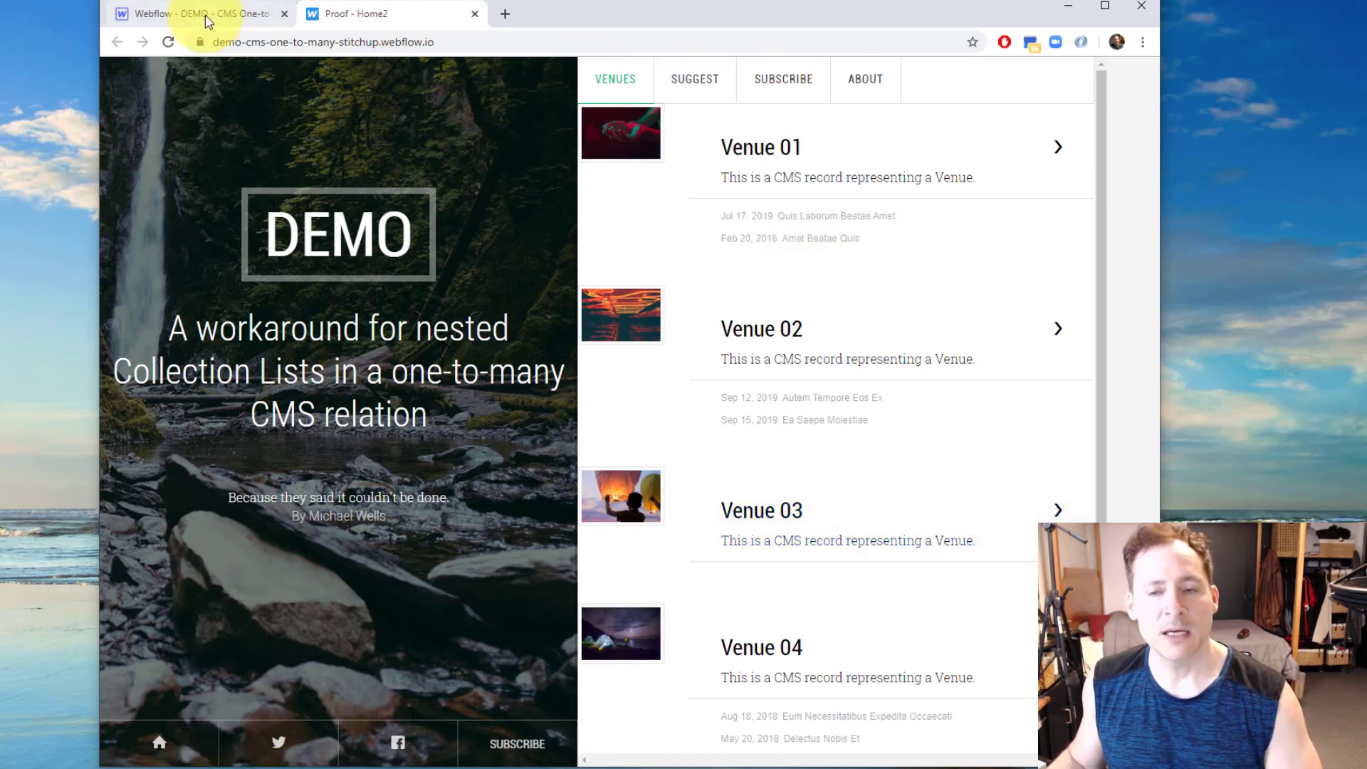
mouse_move(204, 12)
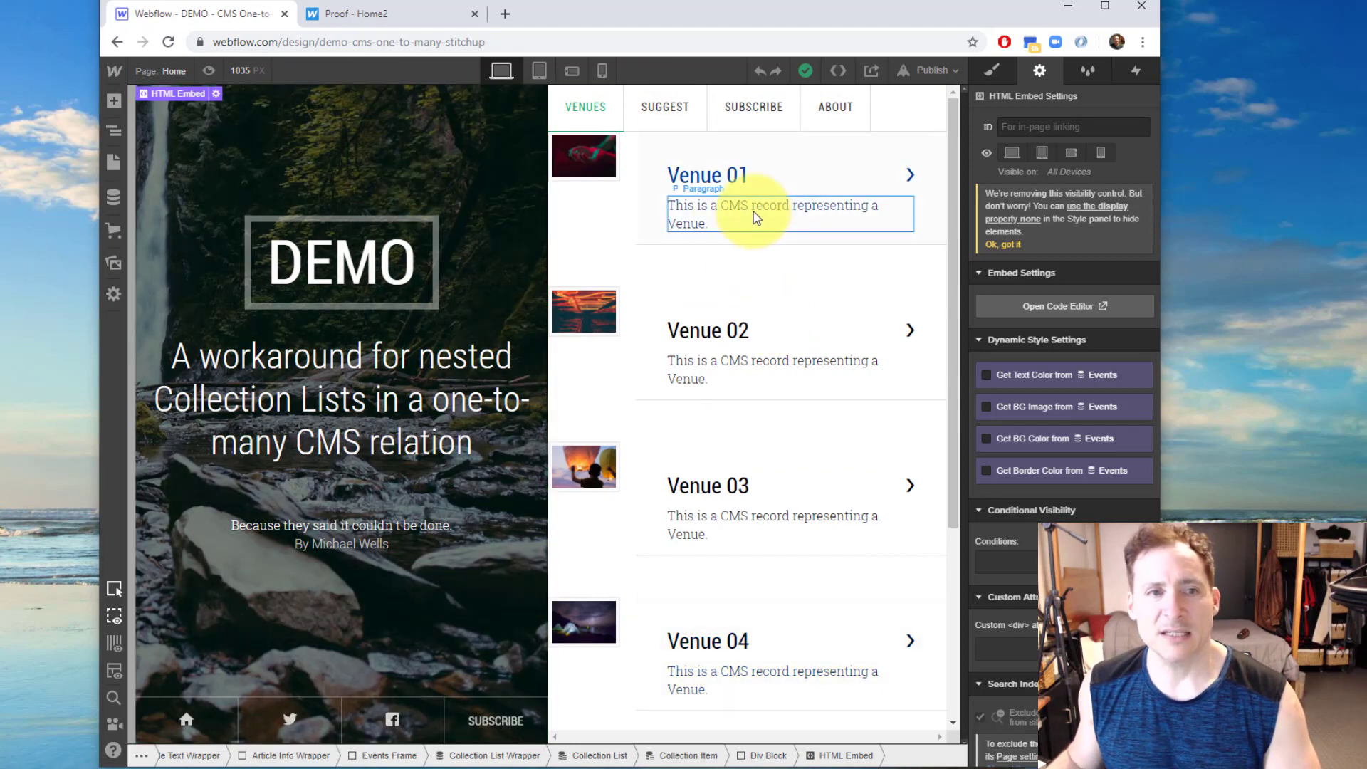
In the Navigator, expand the venue item down to the Events Frame's HTML Embed.
left_click(770, 214)
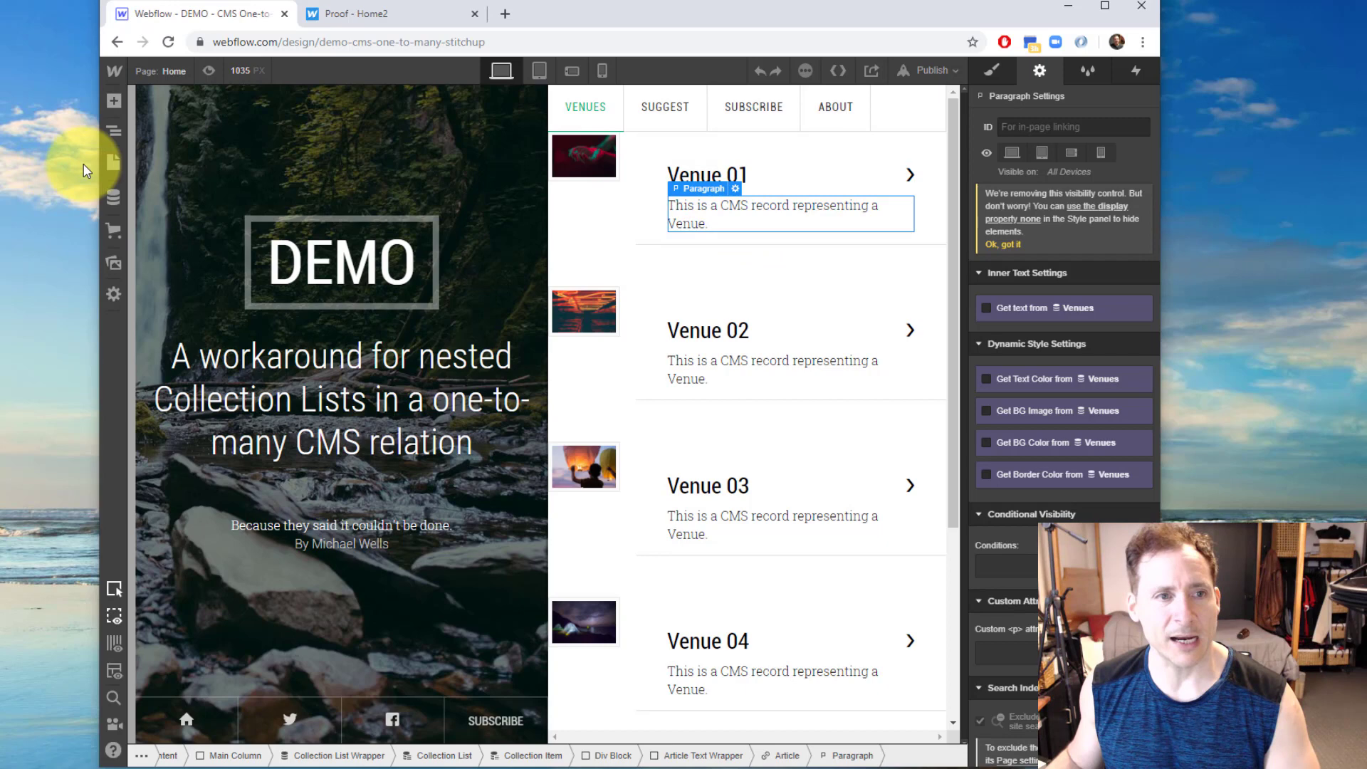
mouse_move(113, 132)
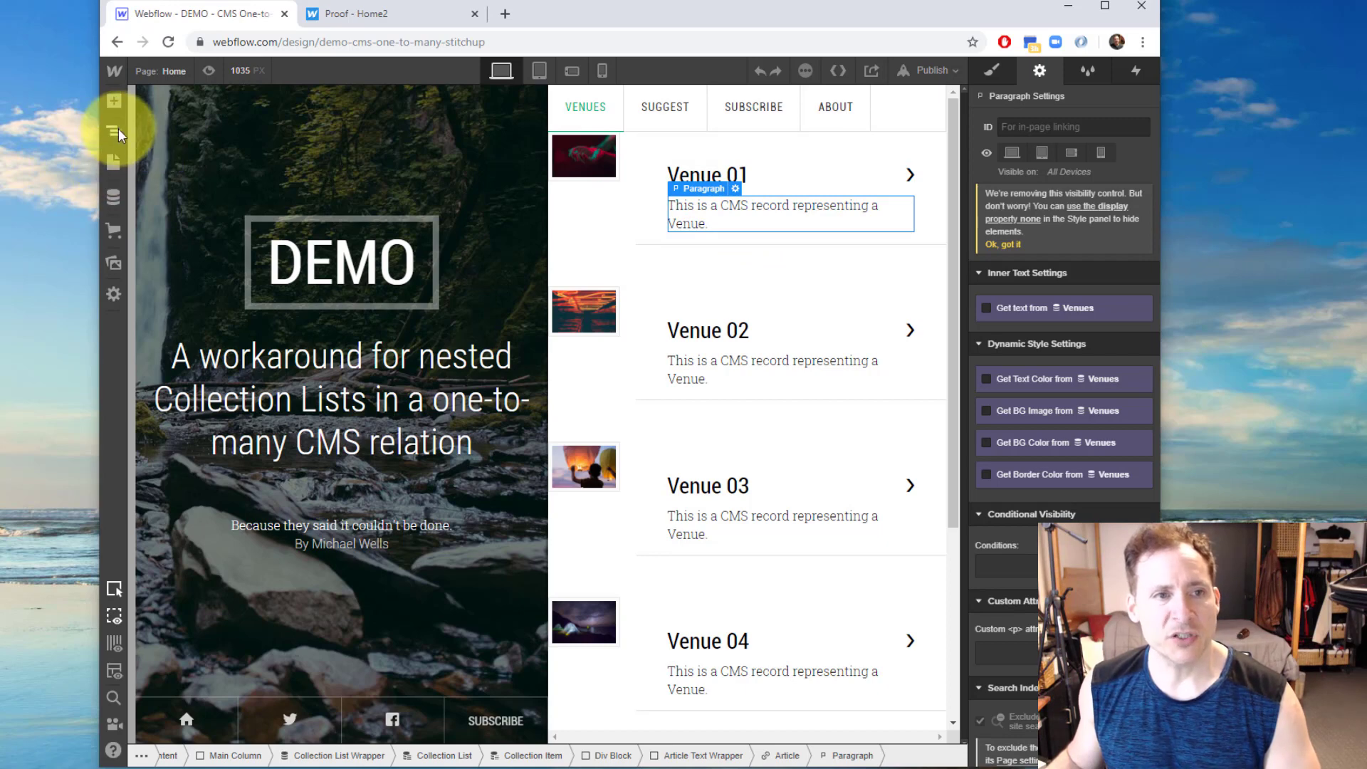
left_click(113, 131)
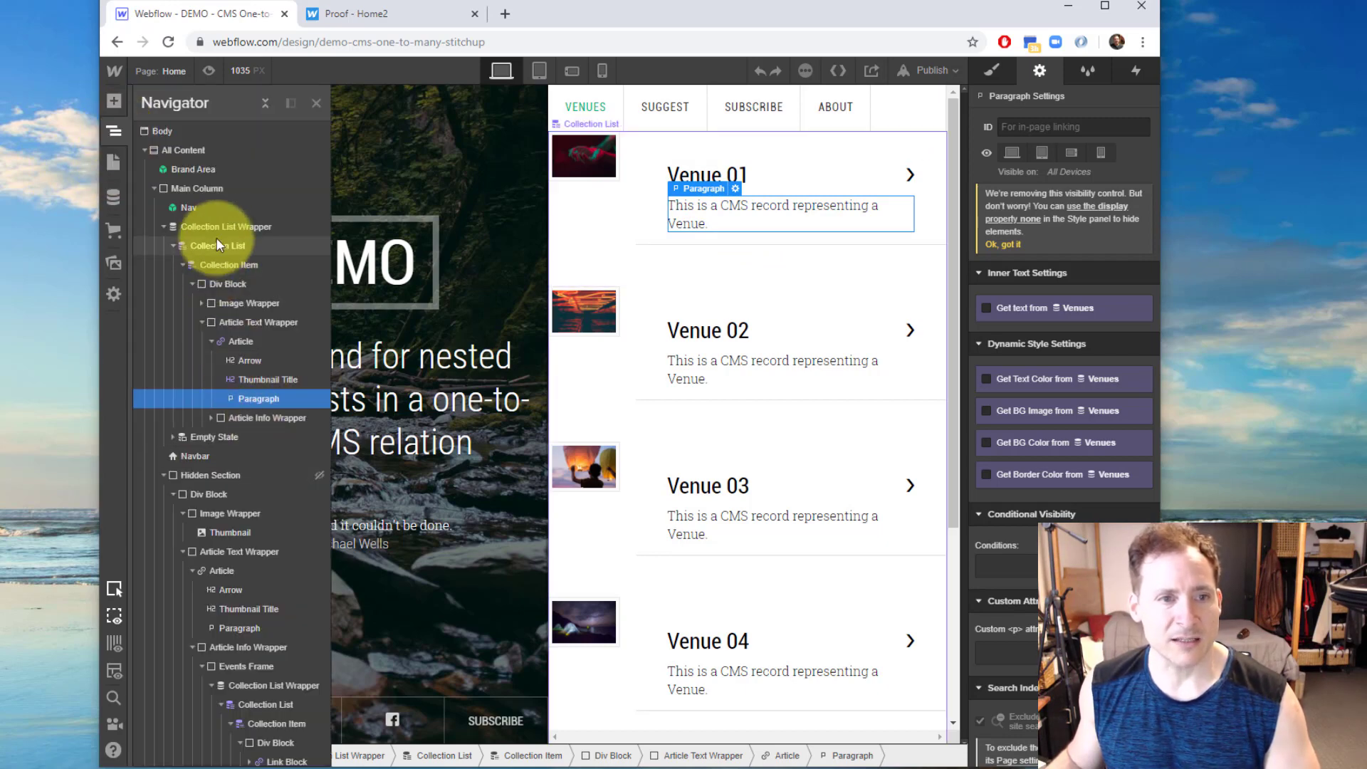
left_click(226, 226)
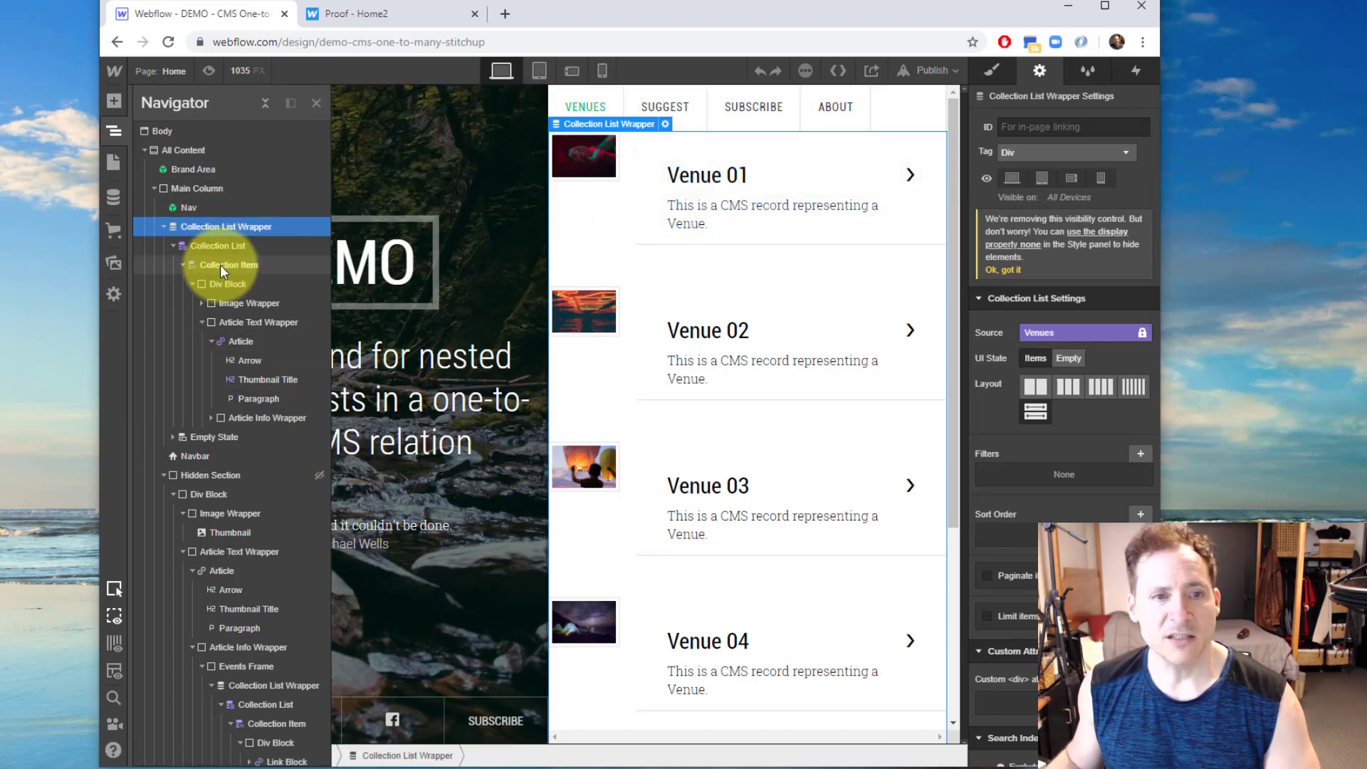
left_click(229, 283)
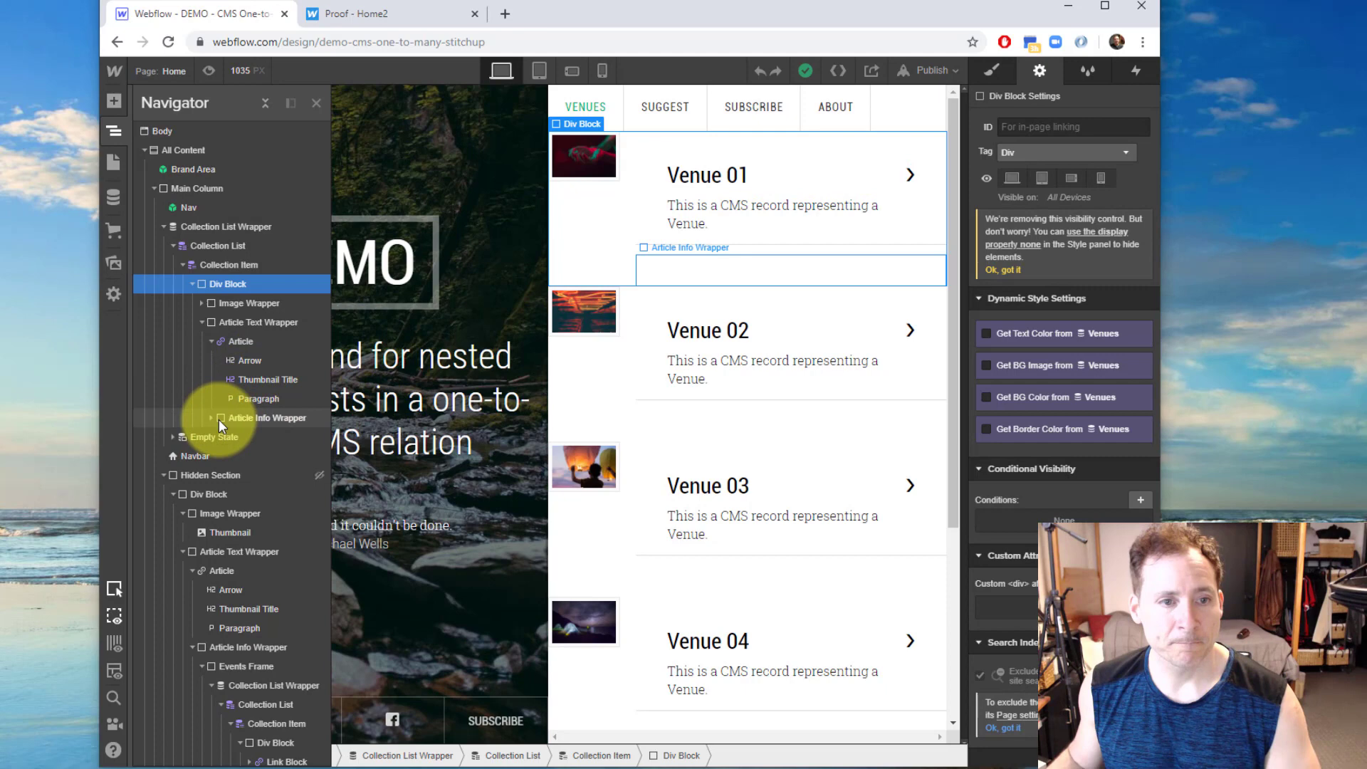
left_click(188, 418)
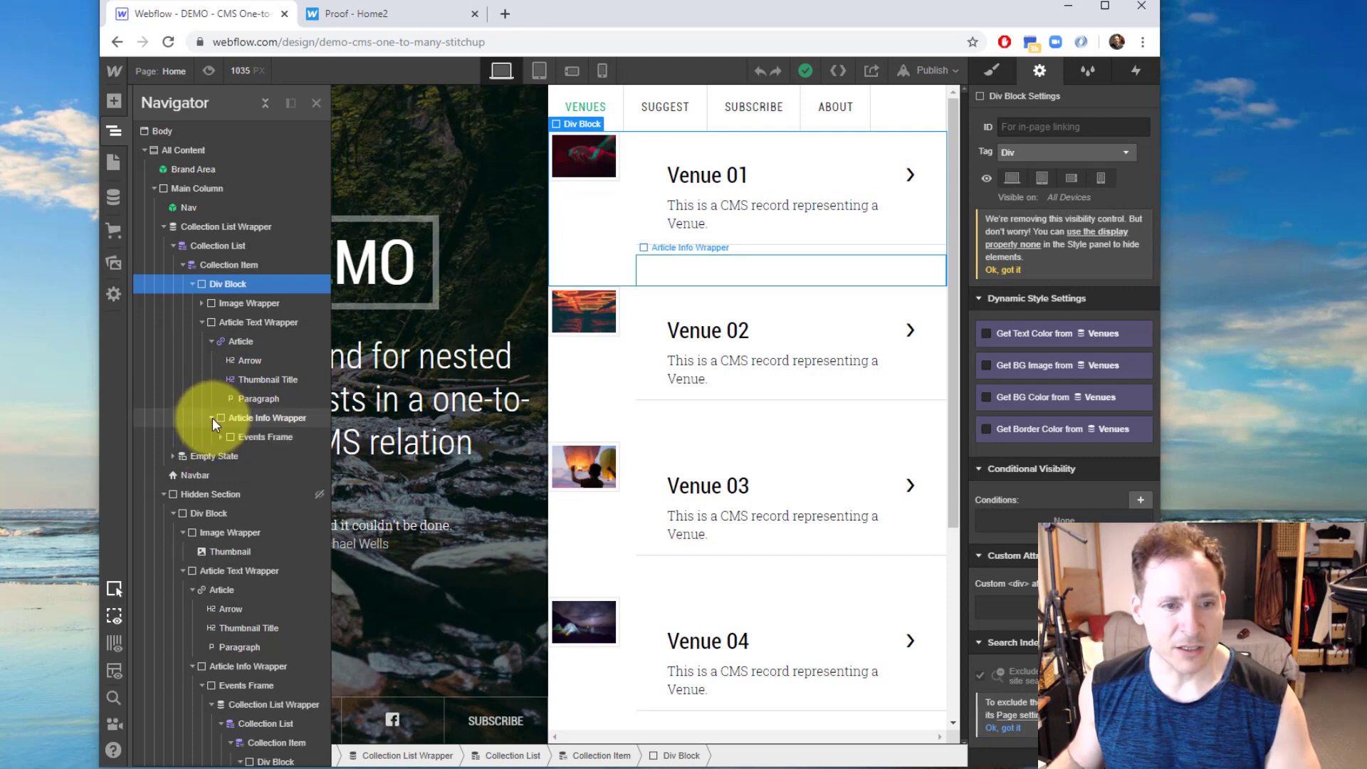
left_click(215, 437)
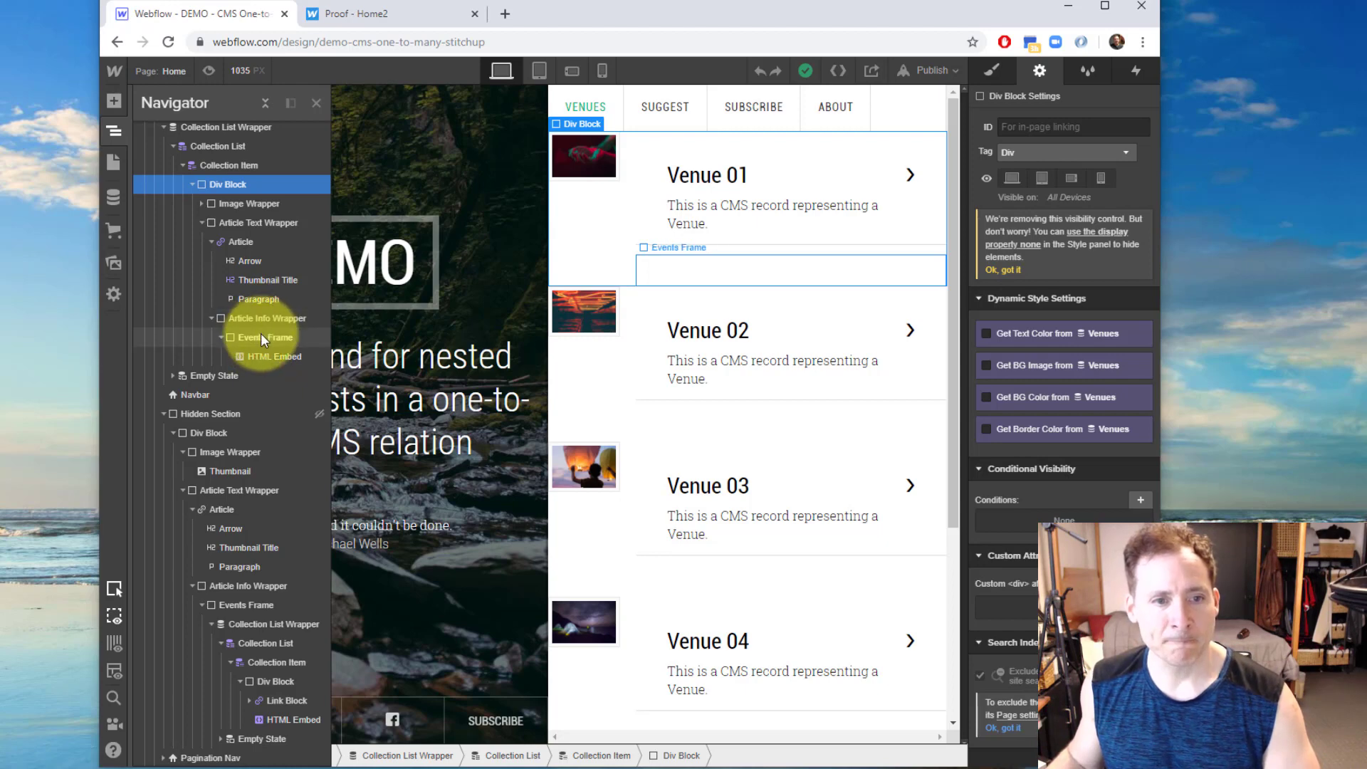
Open the Events Frame's HTML Embed code showing the venue-events div keyed to Slug.
left_click(258, 338)
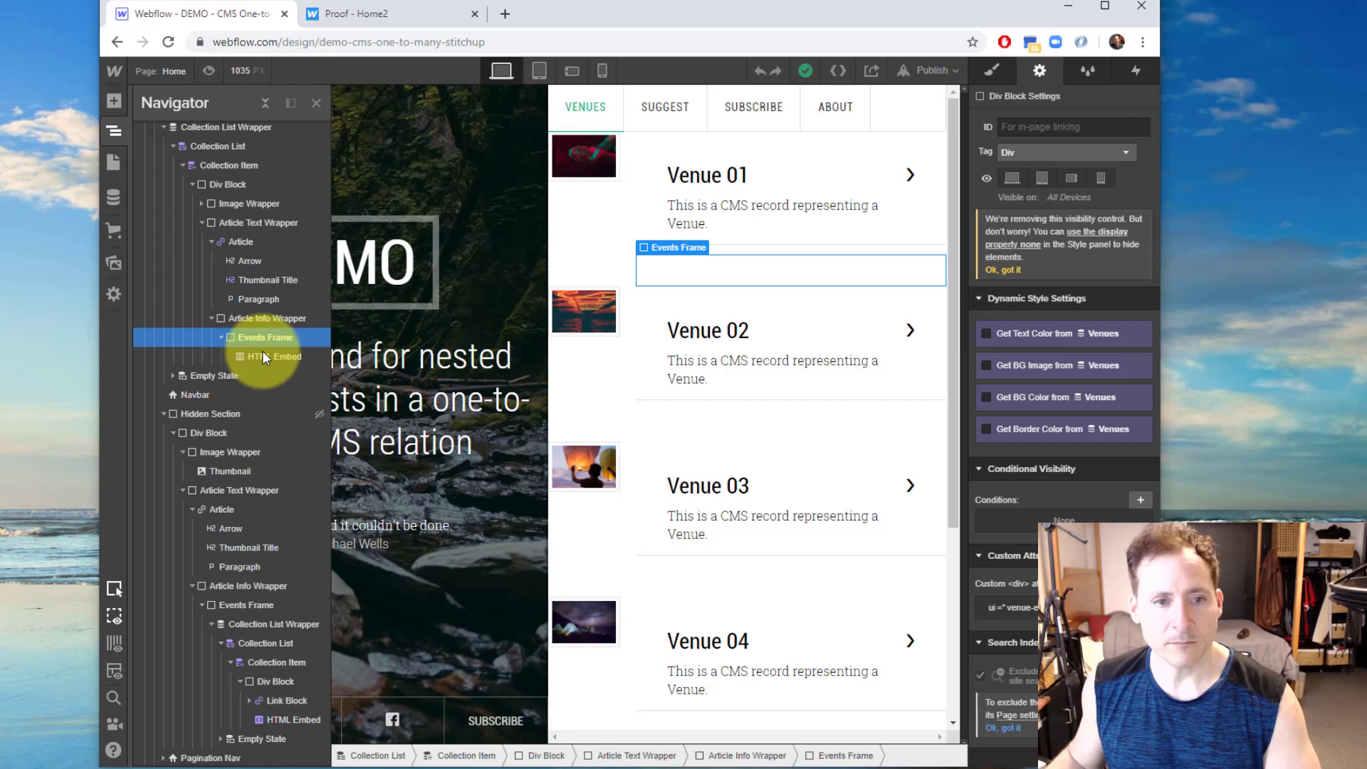
left_click(275, 357)
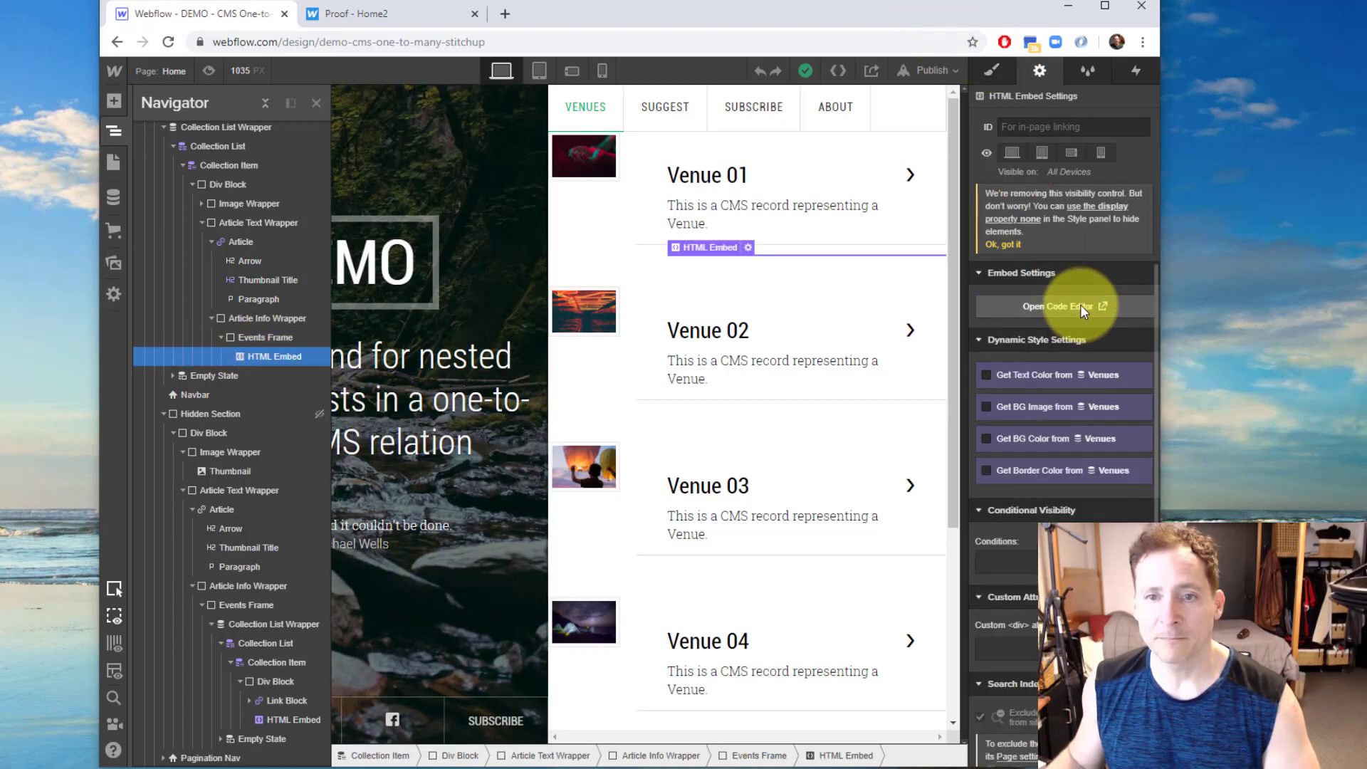
left_click(1061, 306)
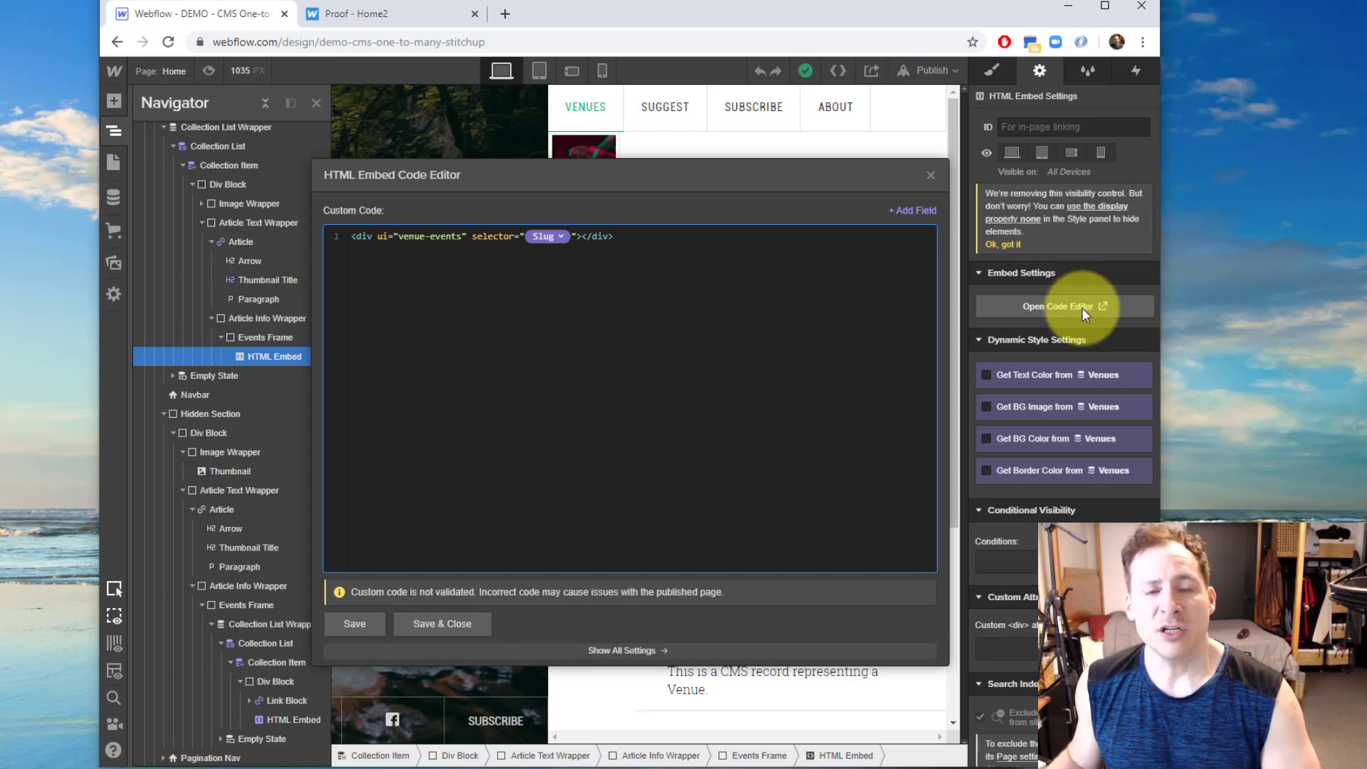
mouse_move(1081, 316)
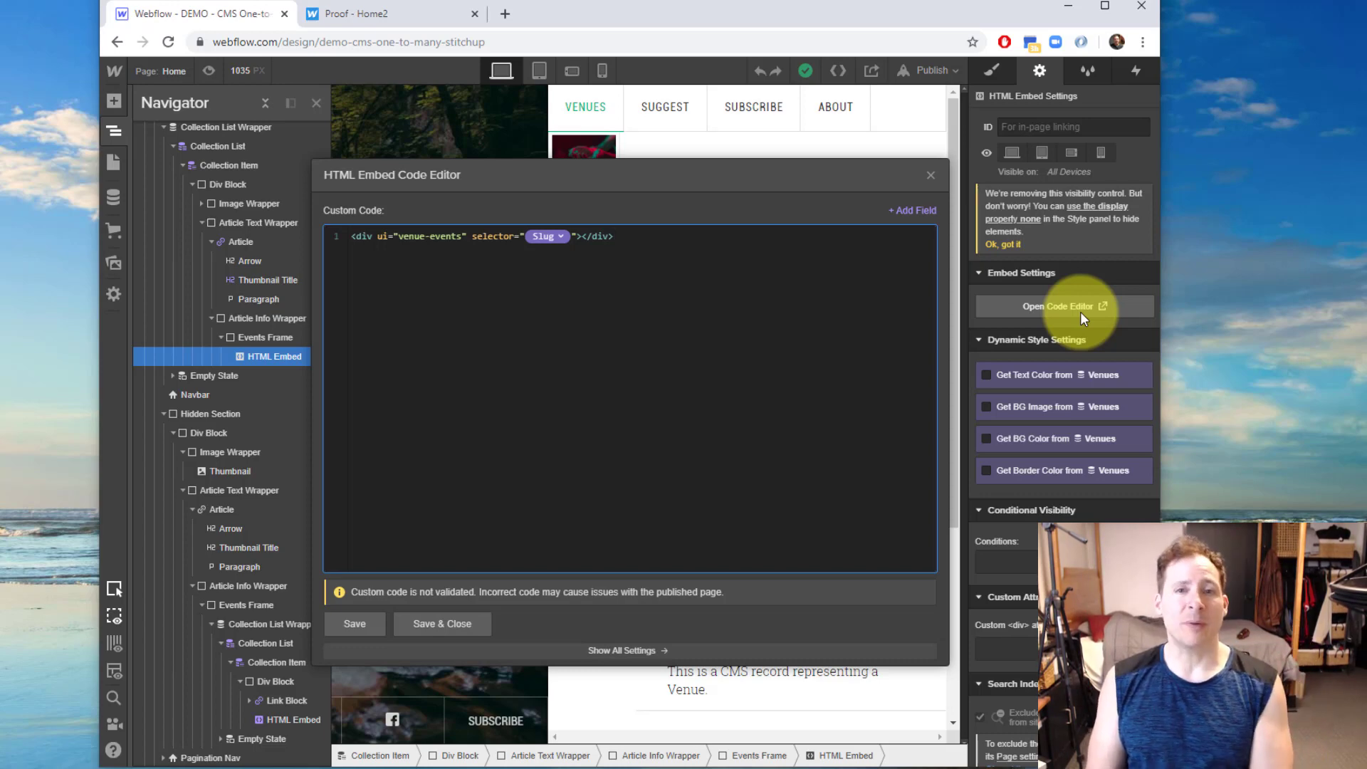
left_click(610, 236)
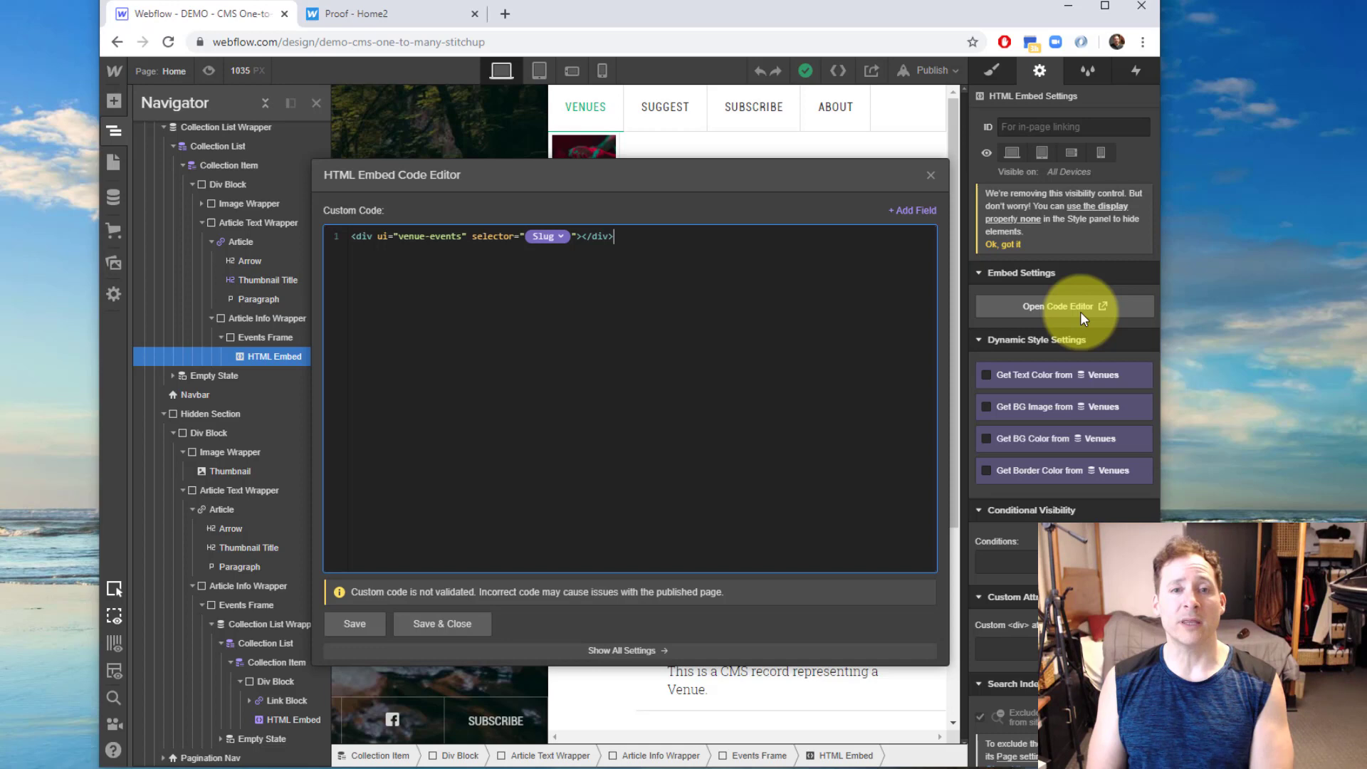
mouse_move(478, 265)
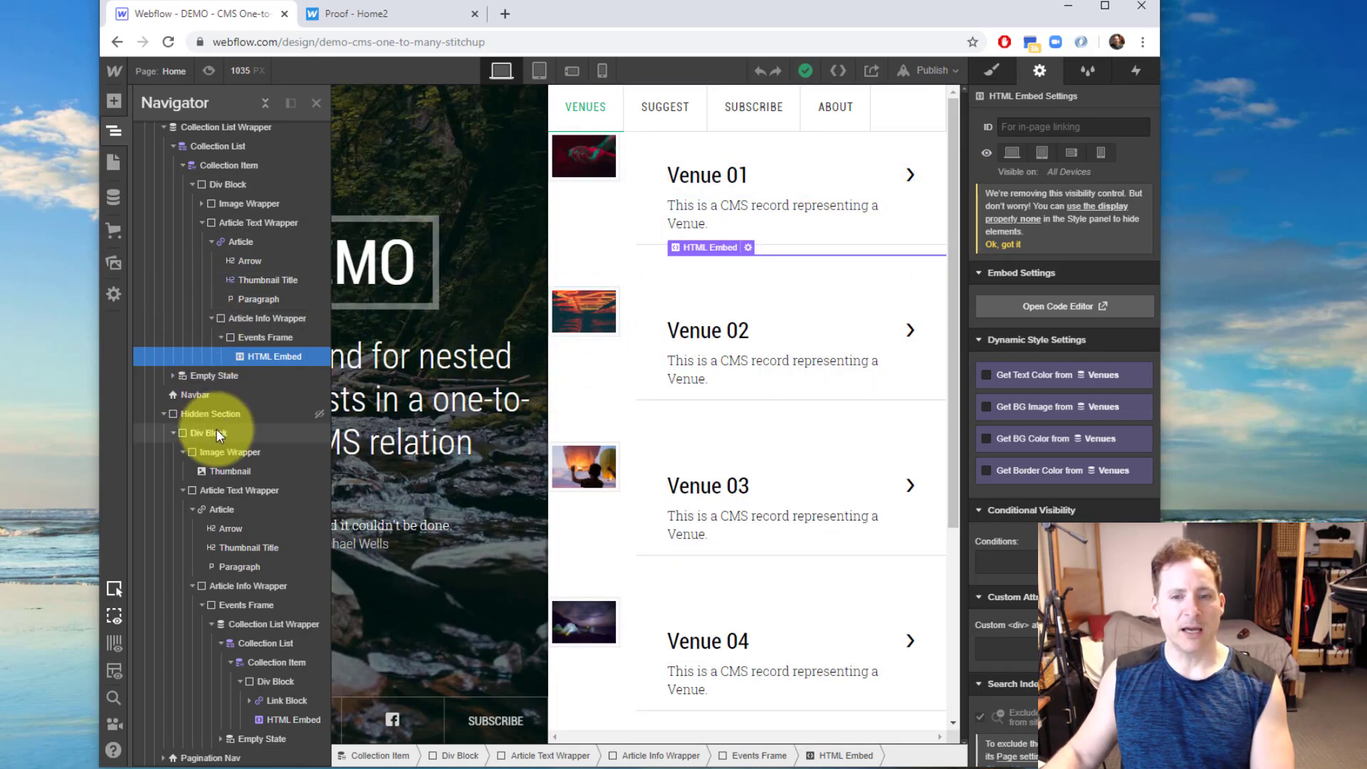
Expand the hidden section's Events collection item: Div Block, Link Block, and HTML Embed.
scroll("down", 3)
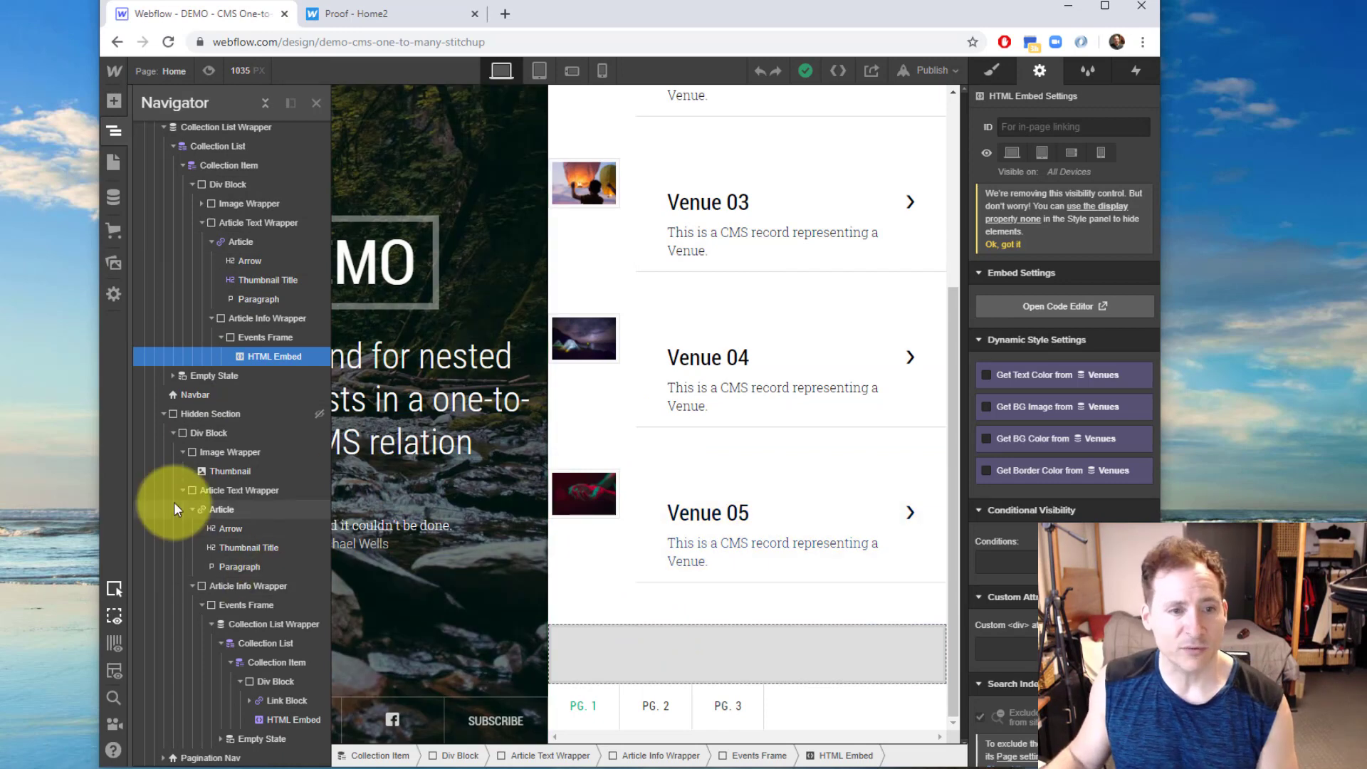
left_click(211, 413)
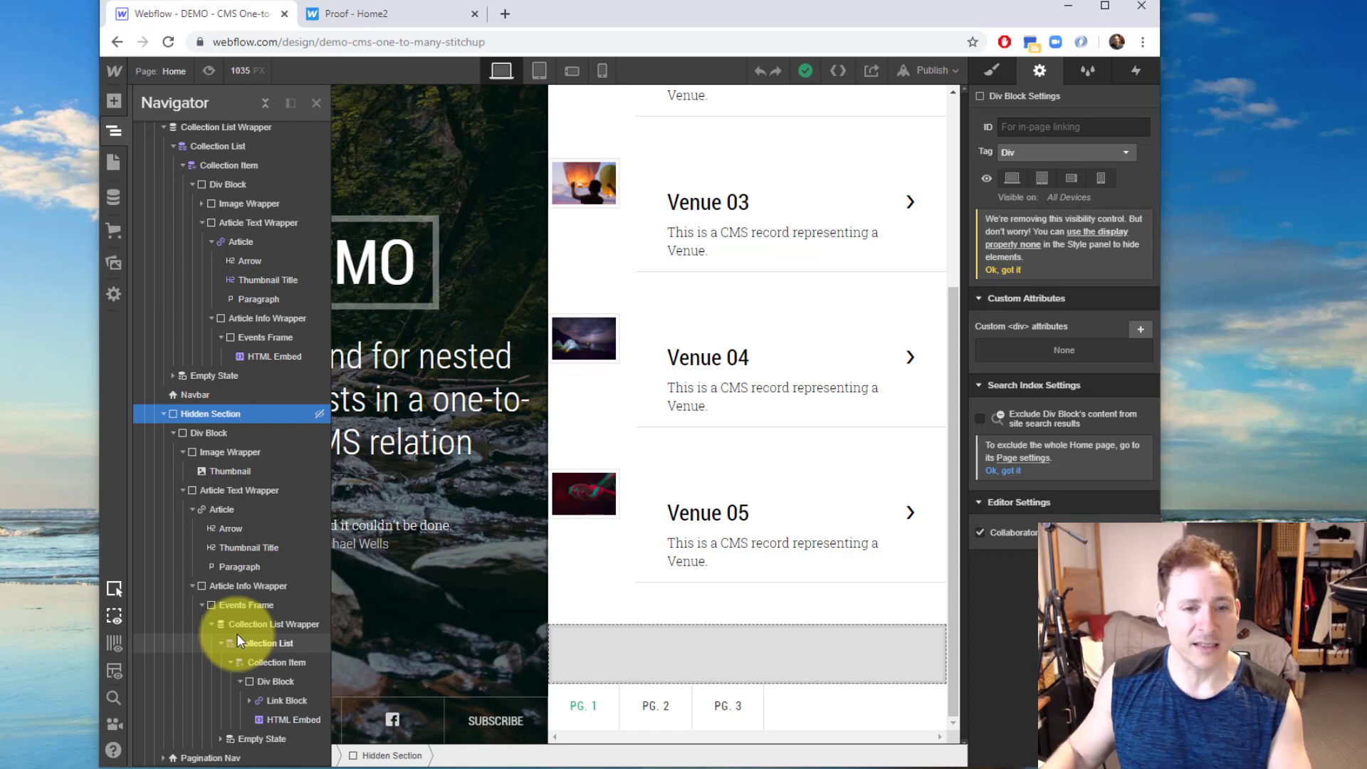
left_click(275, 661)
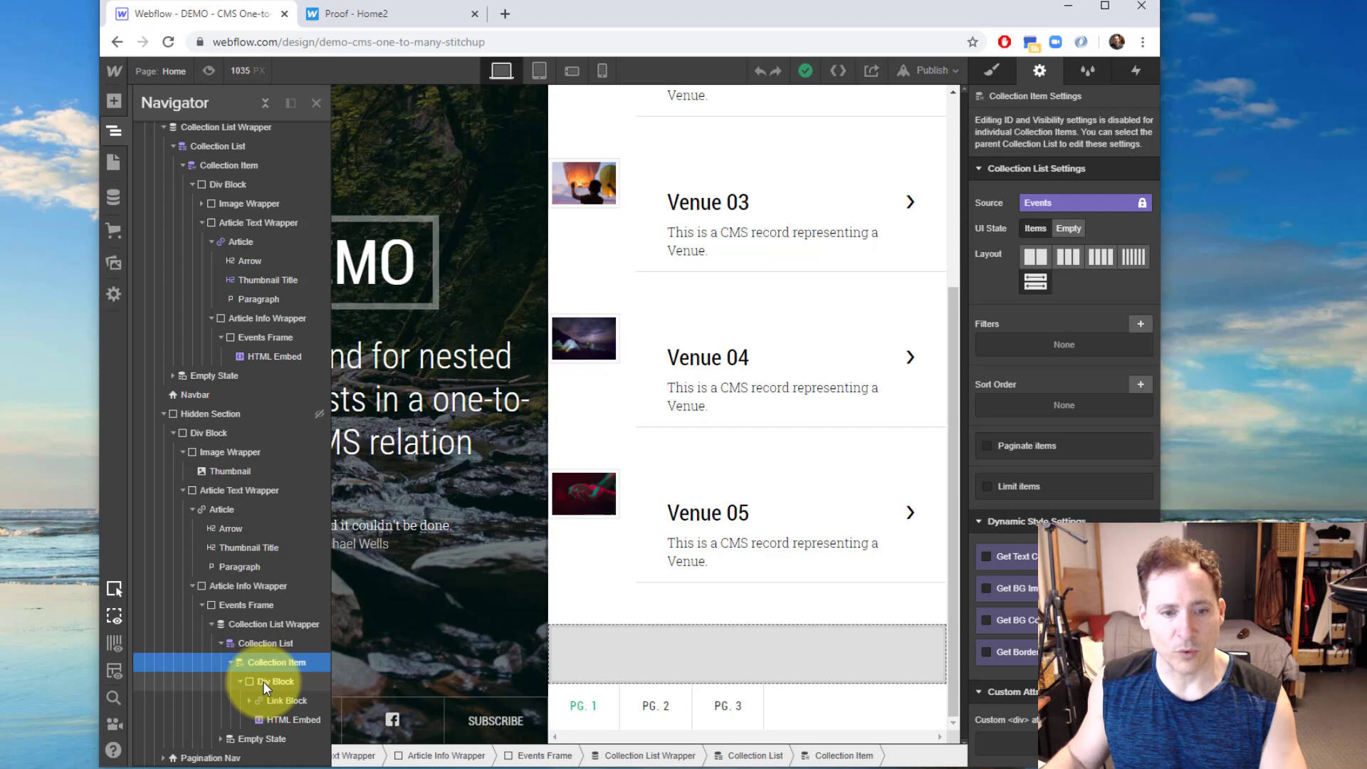
left_click(278, 680)
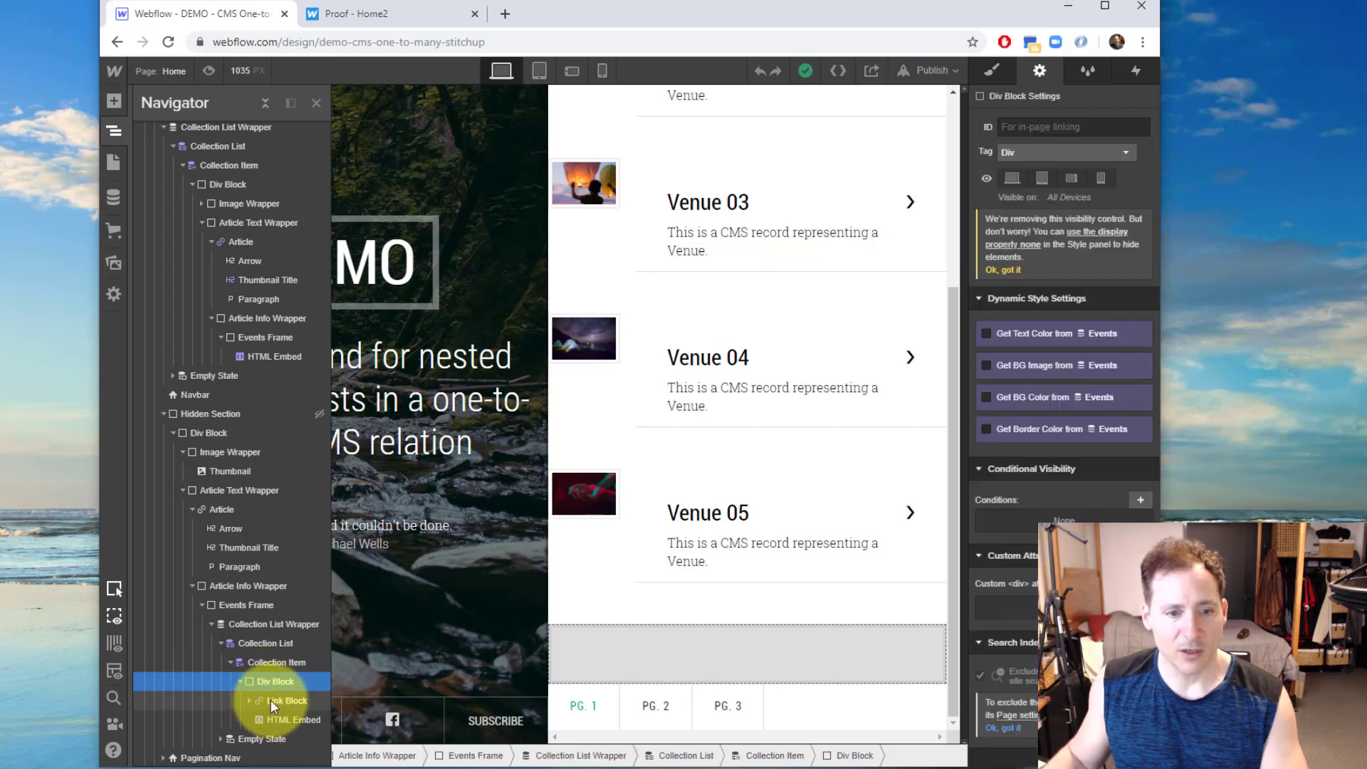
left_click(287, 700)
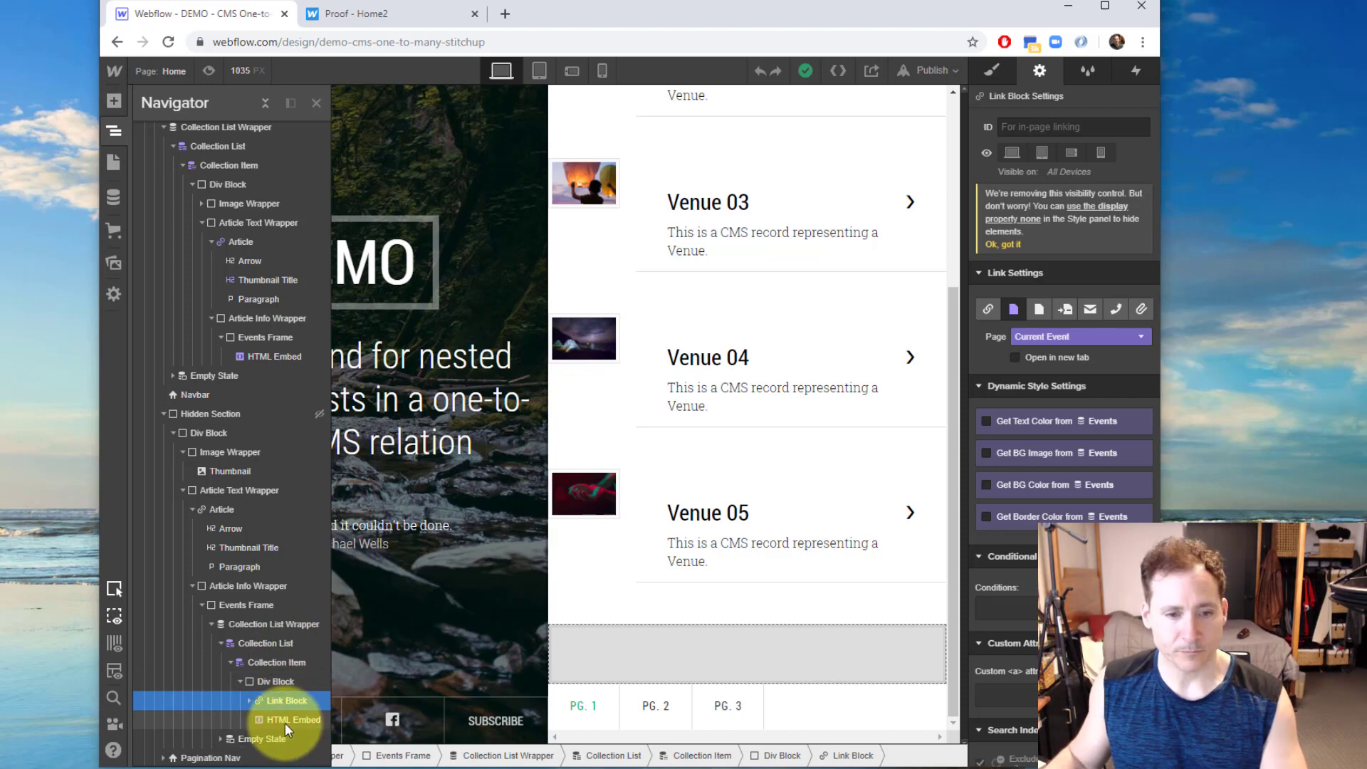
left_click(295, 719)
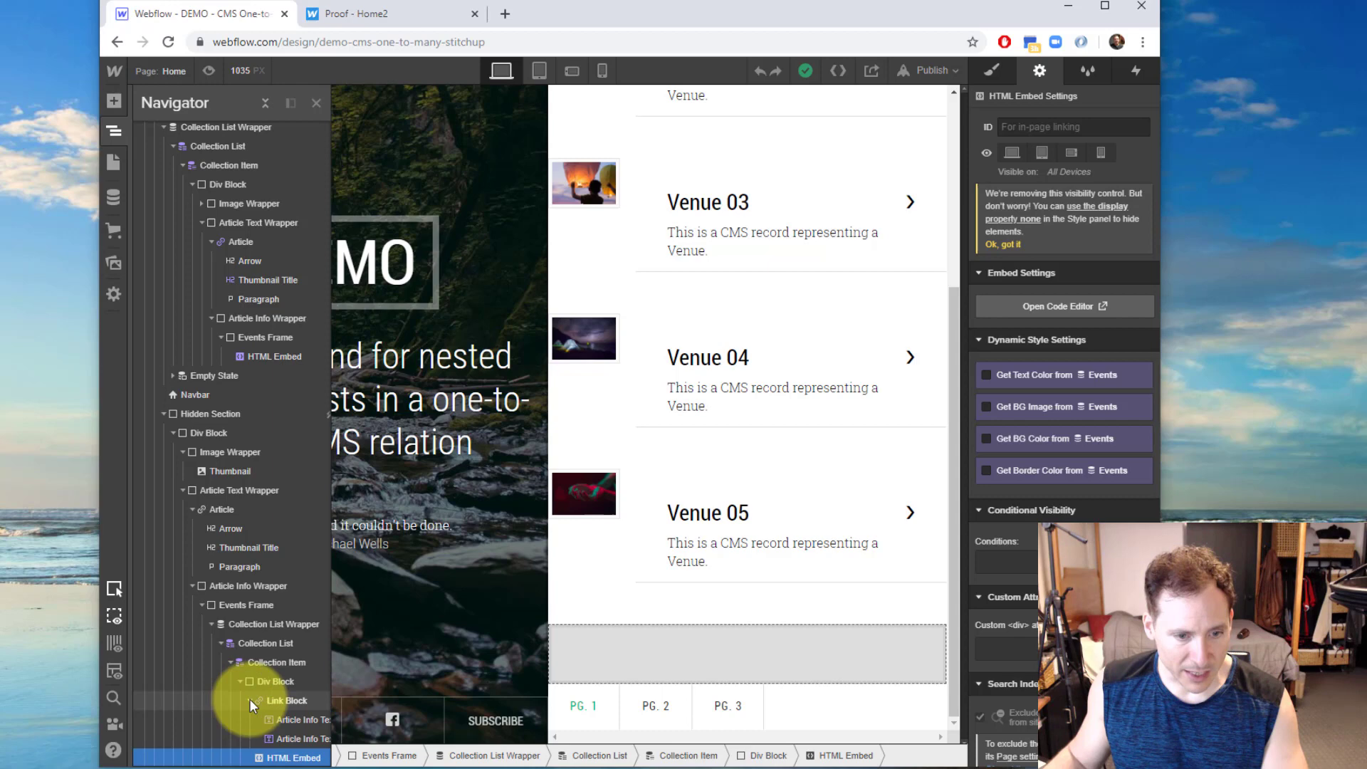
left_click(297, 700)
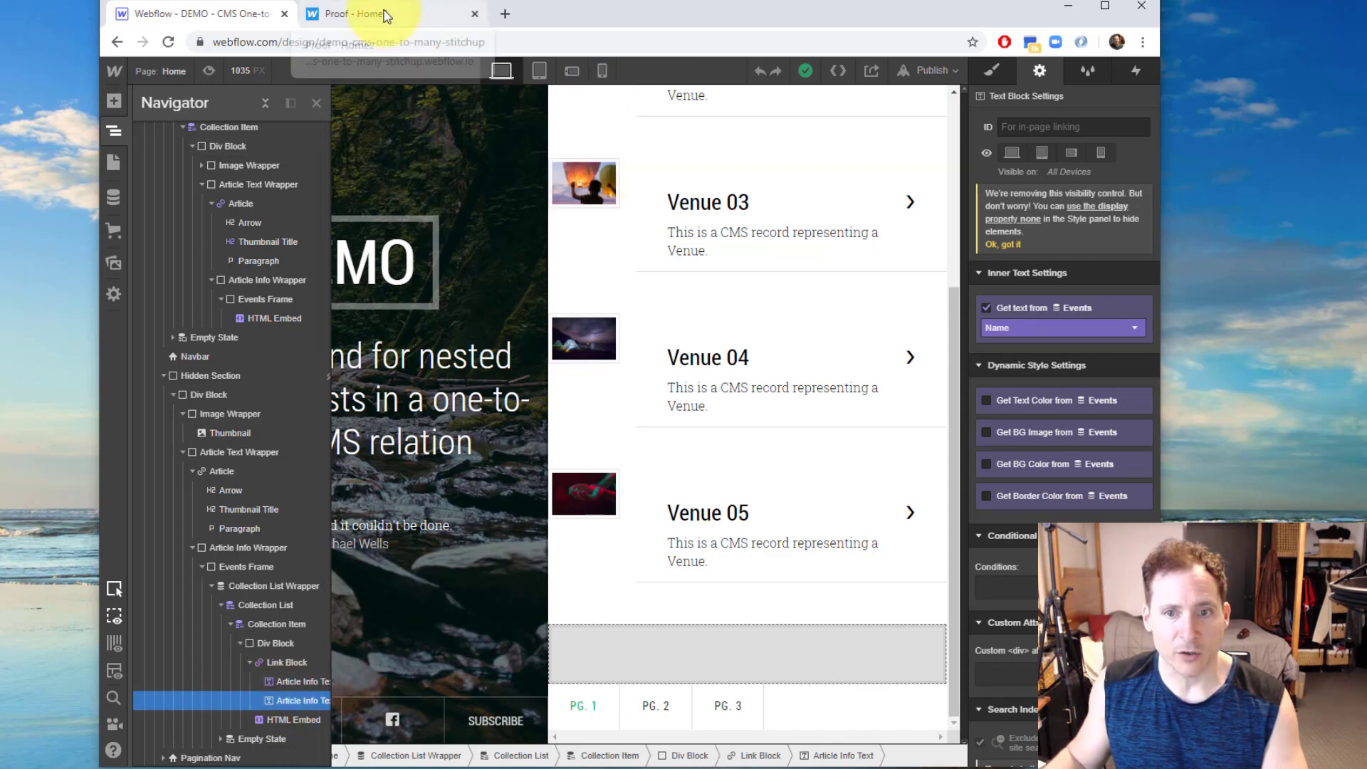
left_click(388, 13)
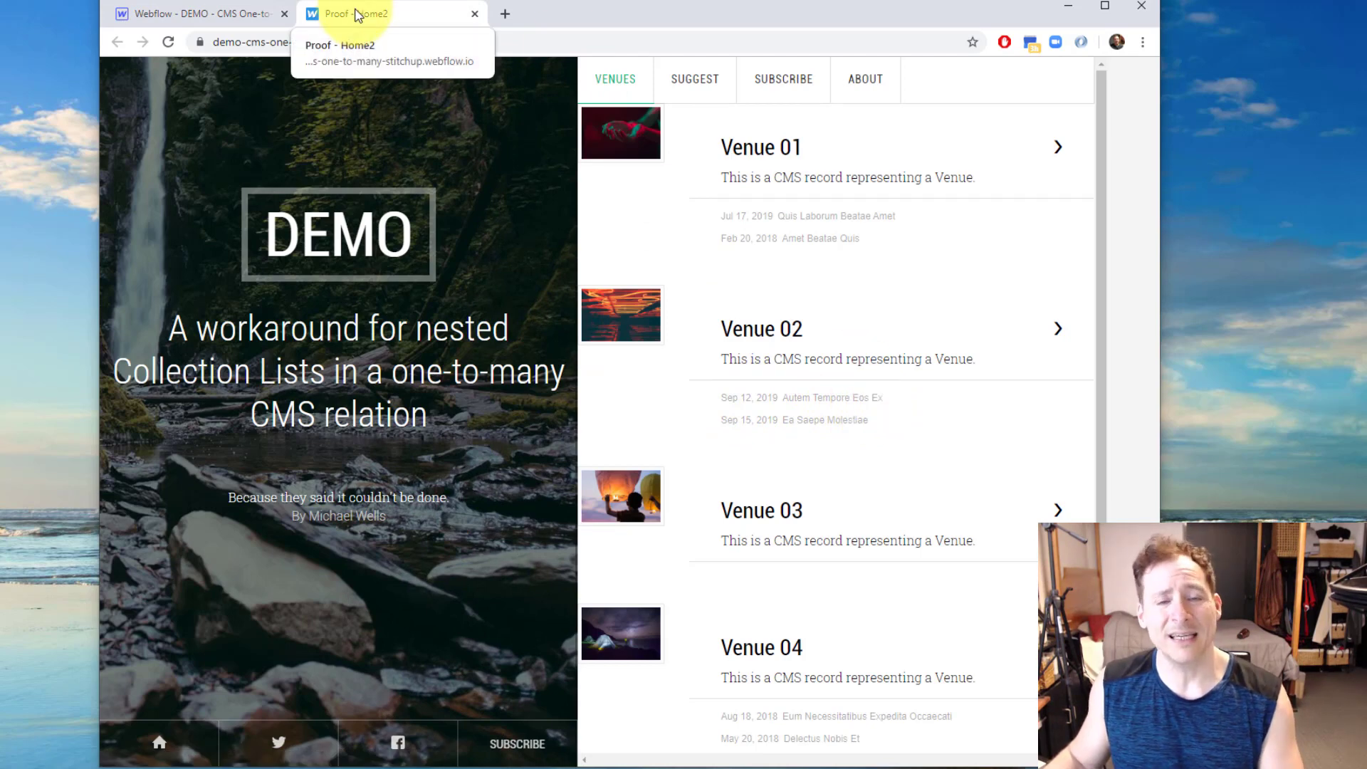
left_click(201, 13)
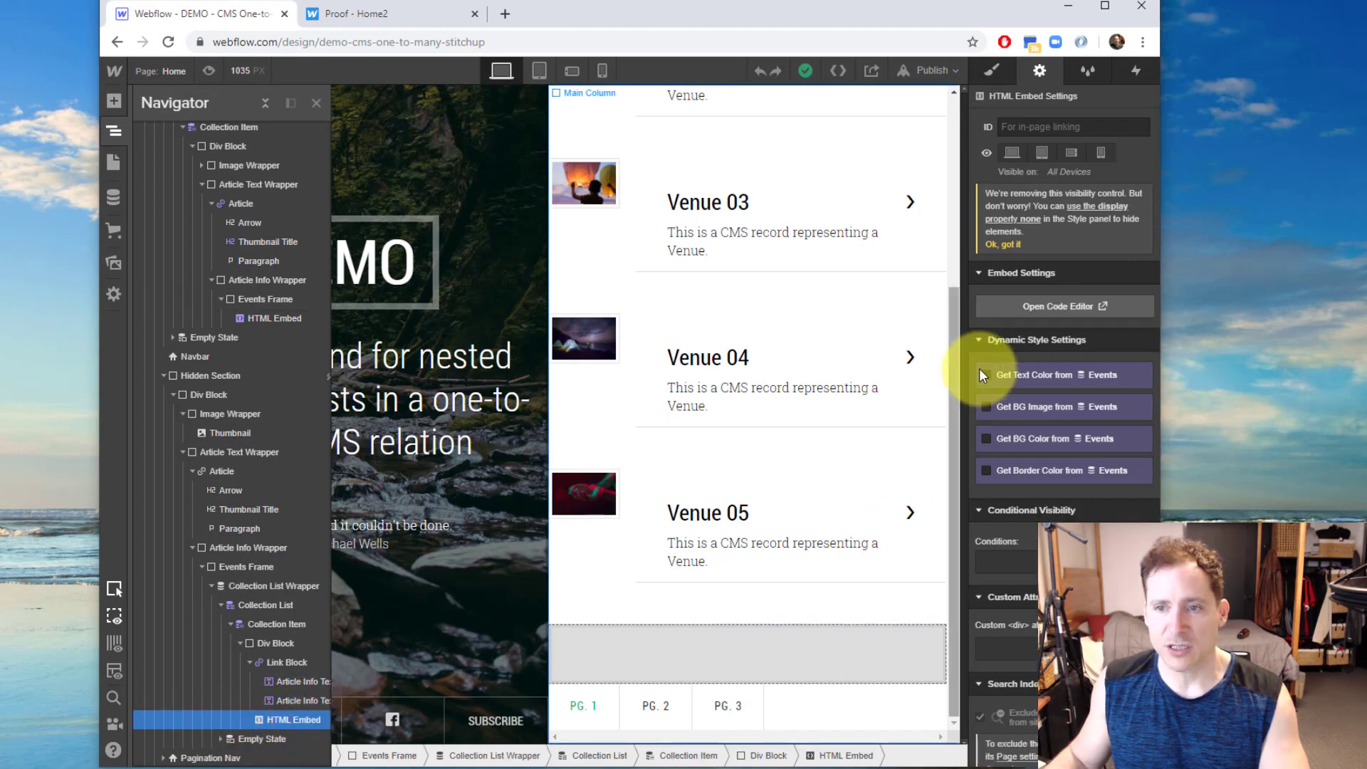
left_click(1058, 306)
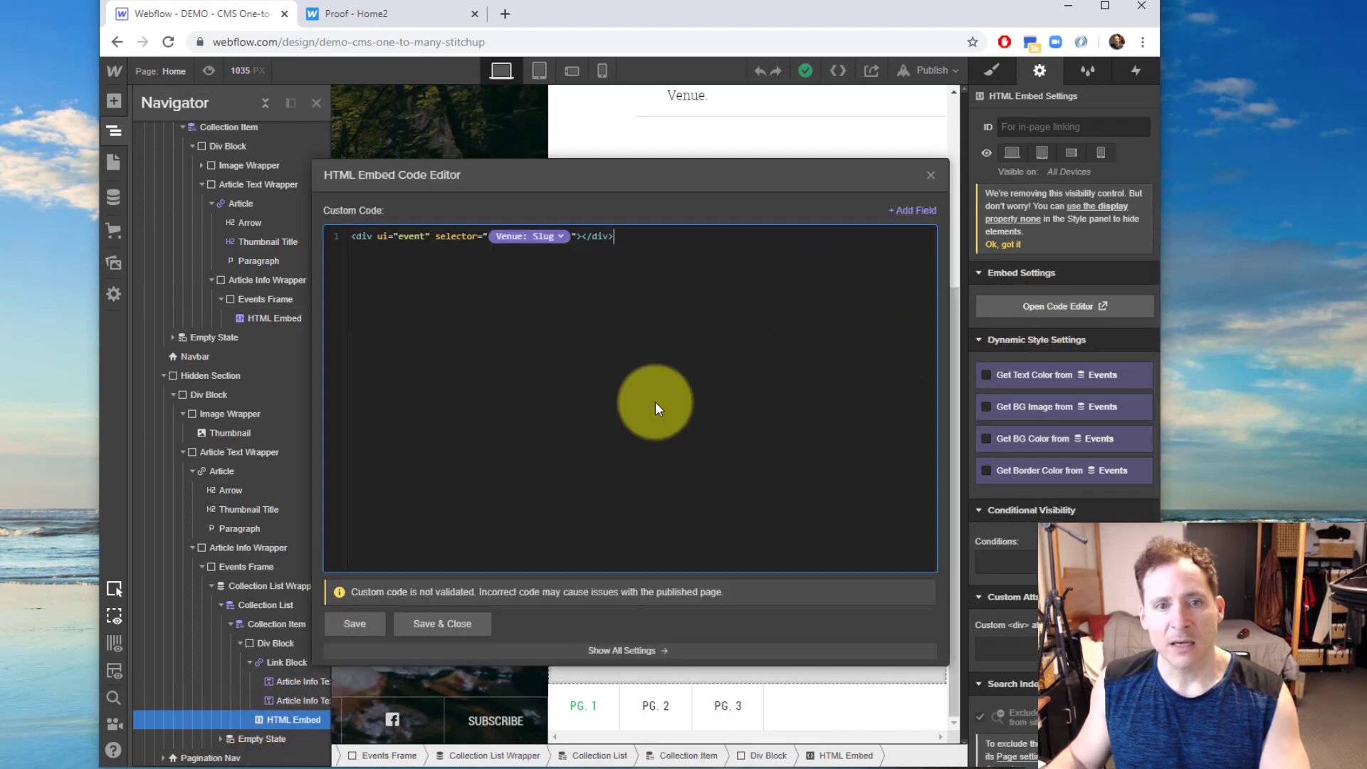
left_click(379, 236)
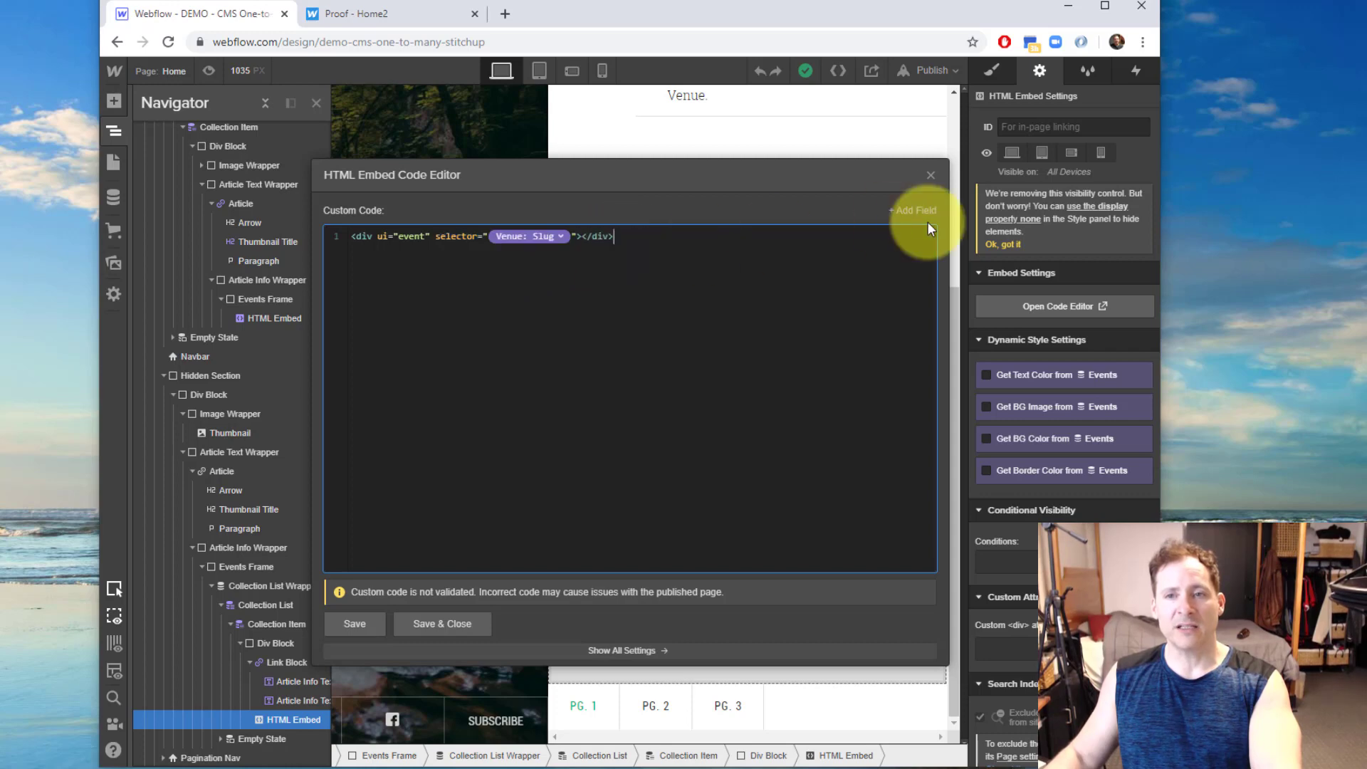
left_click(912, 210)
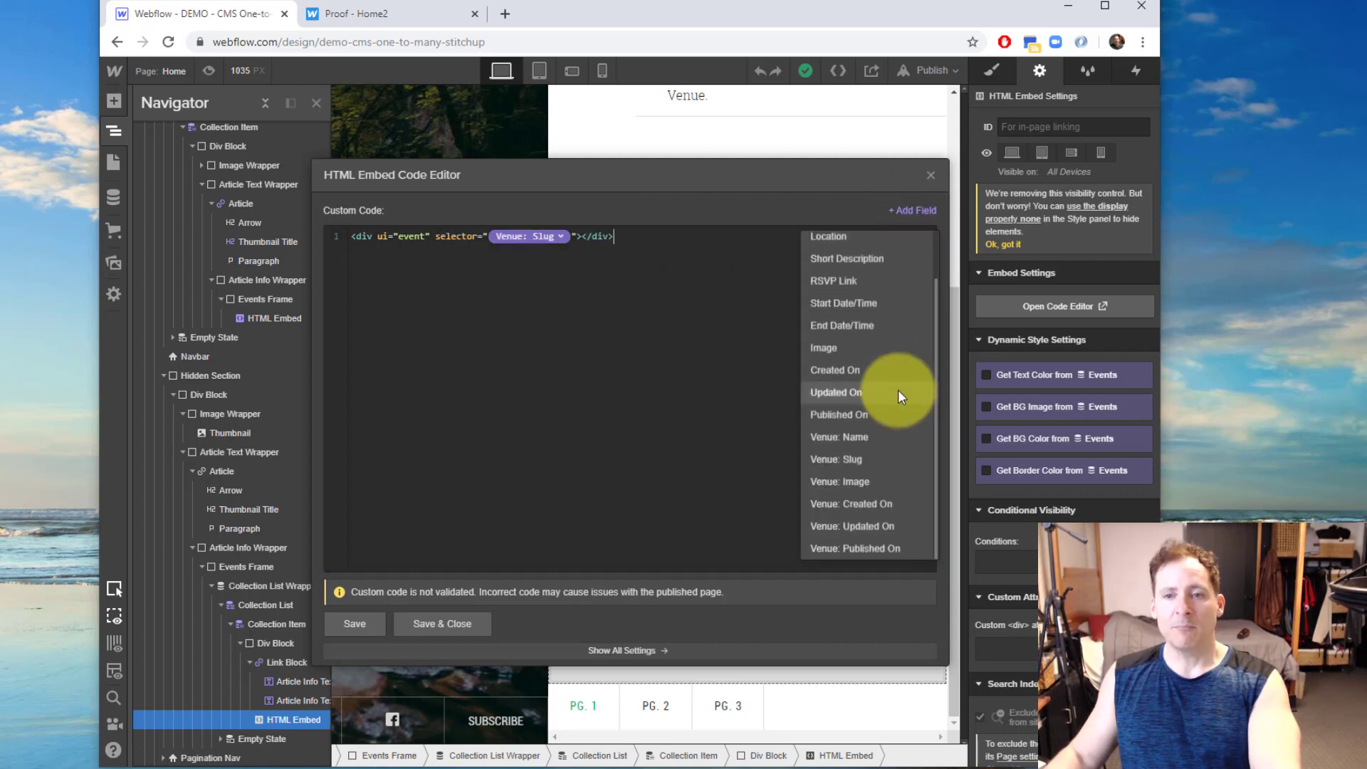
mouse_move(885, 400)
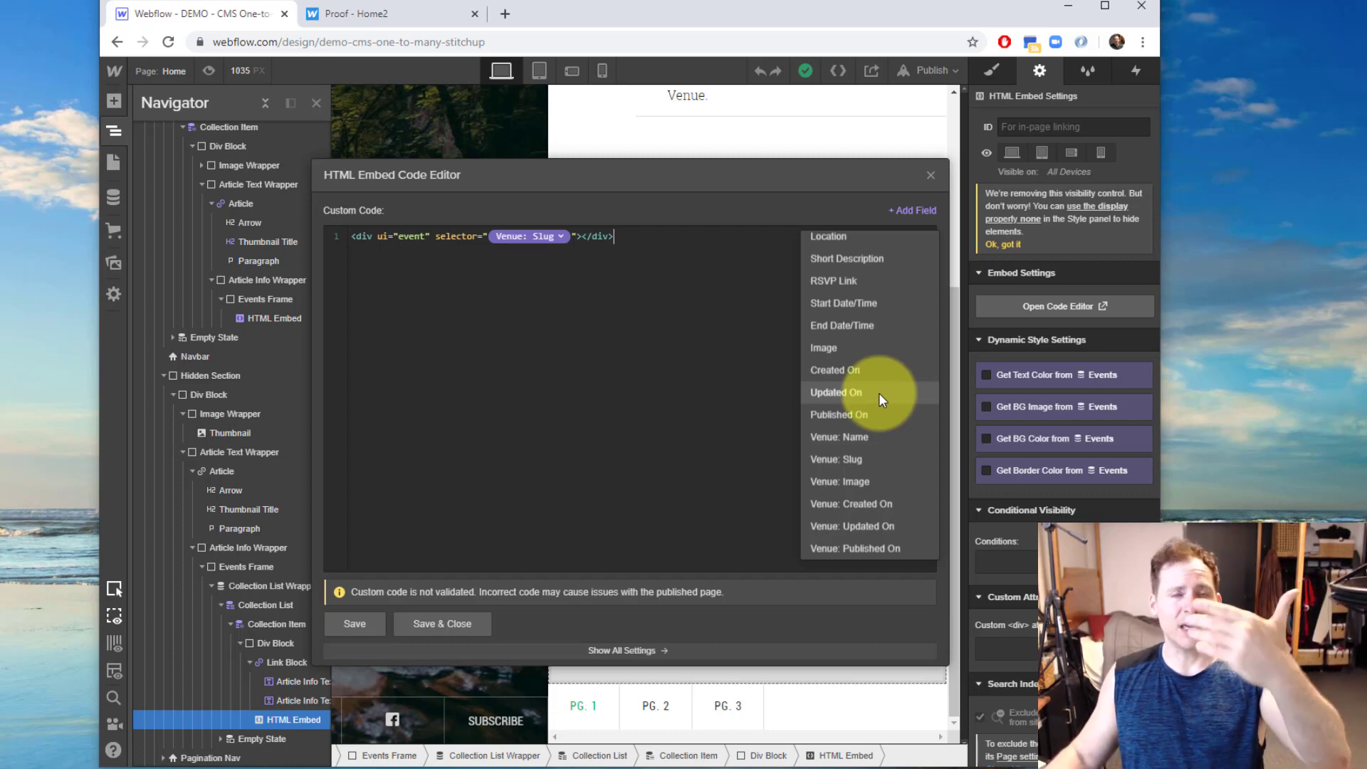
mouse_move(876, 390)
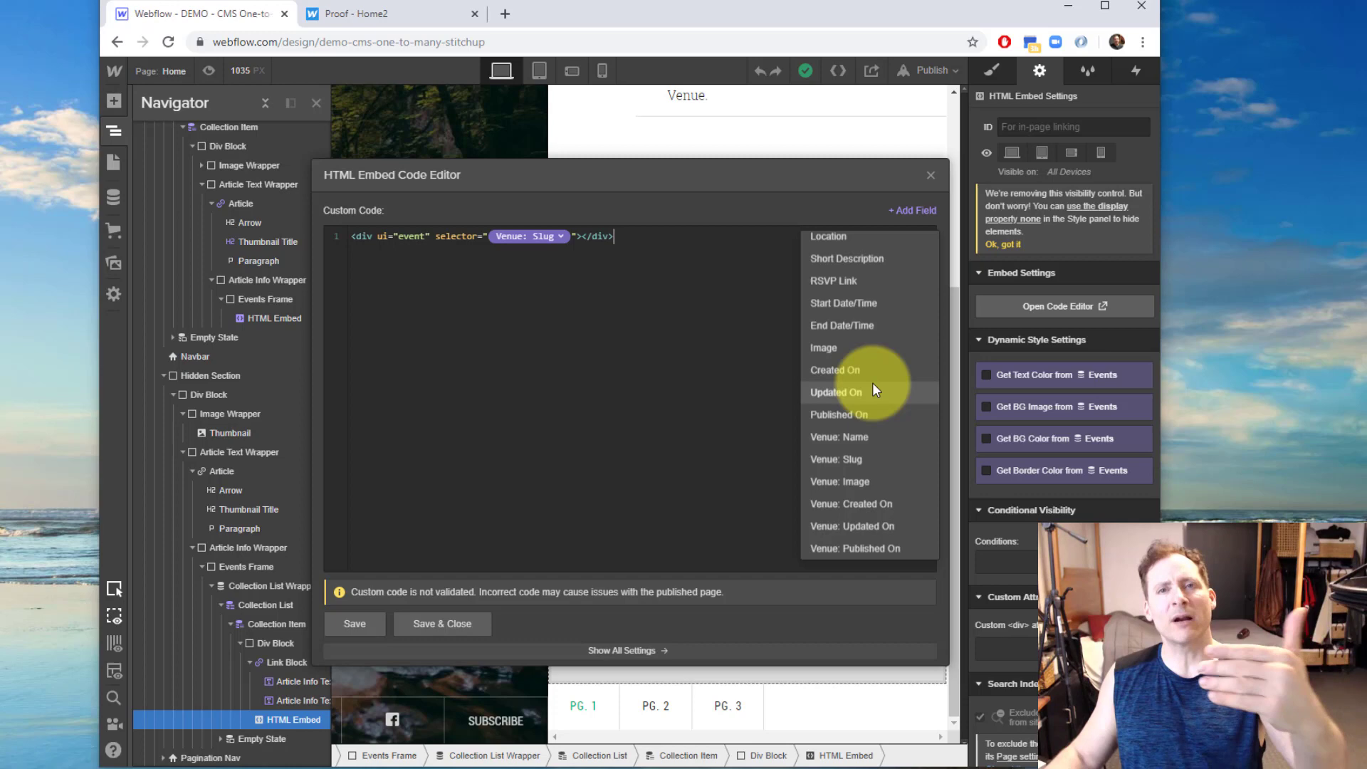
mouse_move(839, 436)
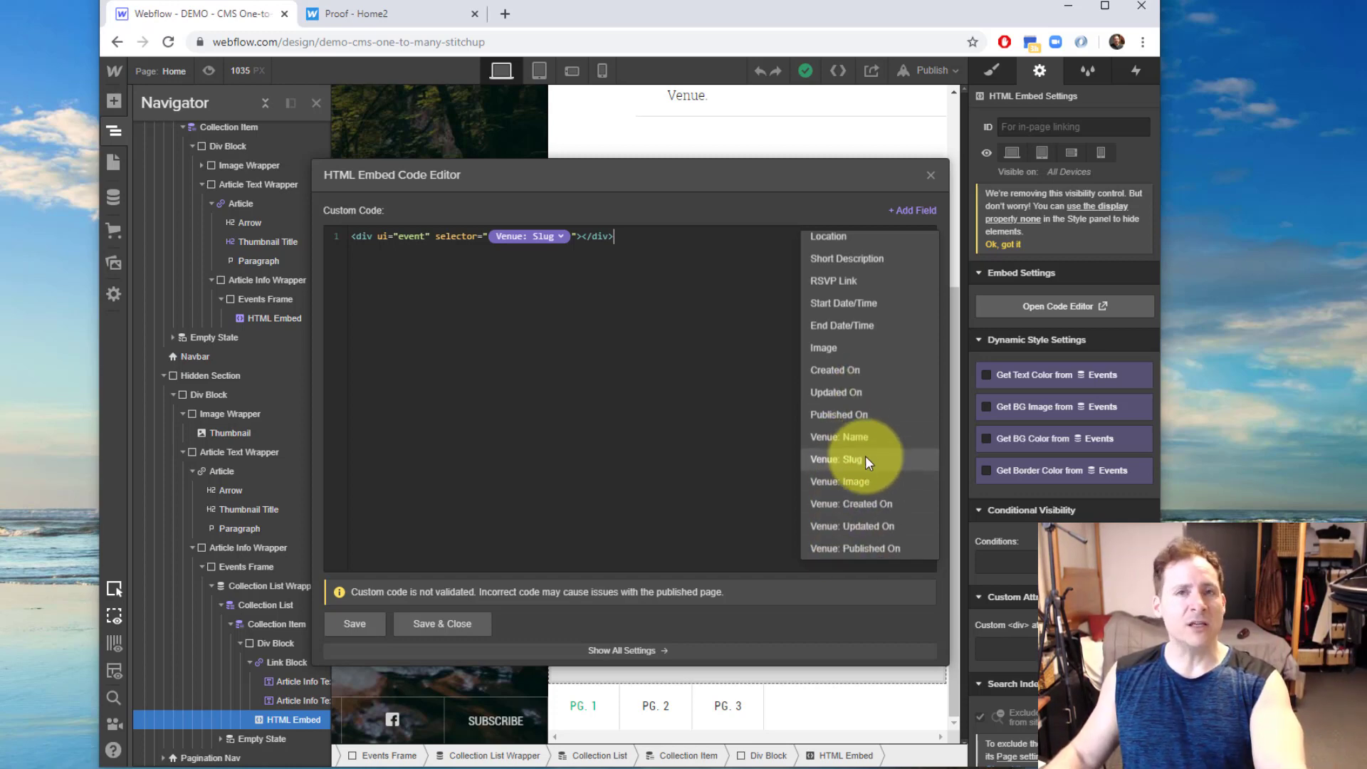
mouse_move(843, 548)
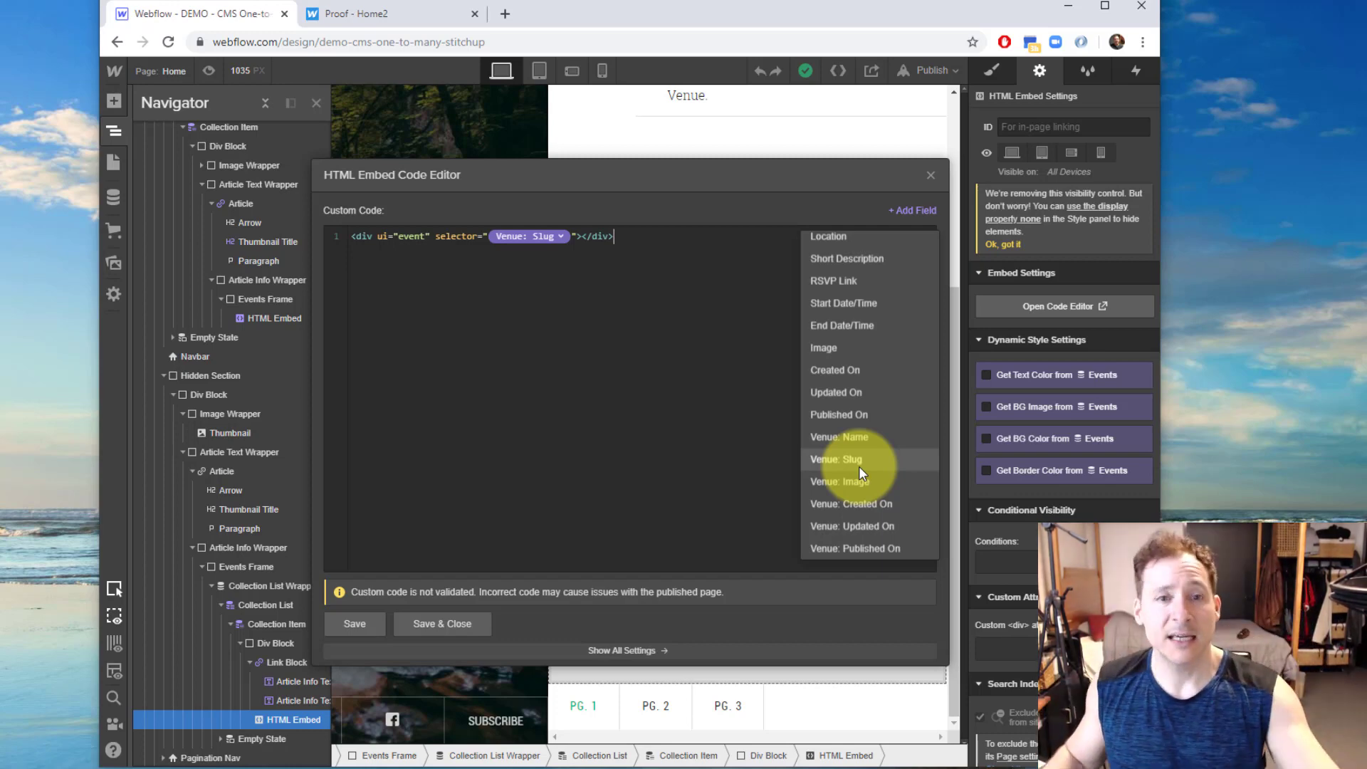
left_click(837, 460)
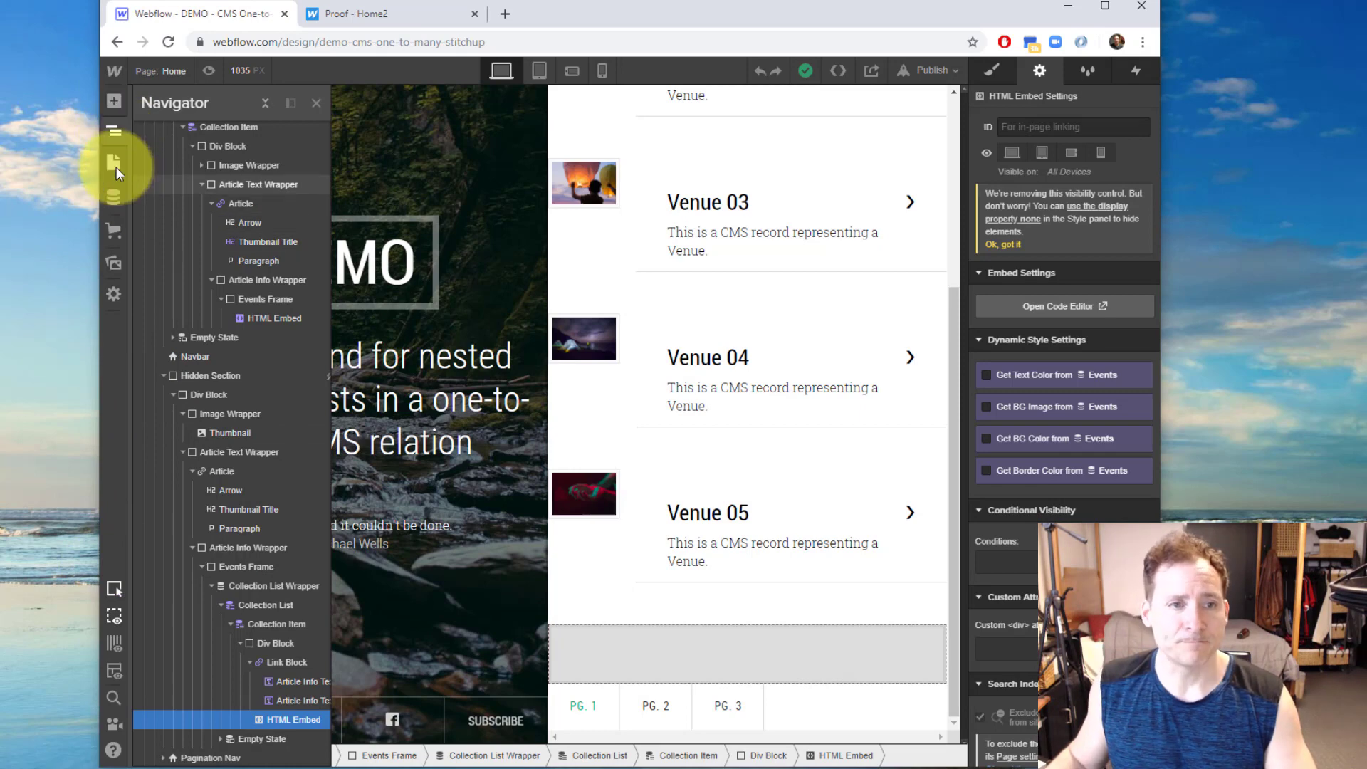
Open the Home page settings and scroll to the Before </body> custom code.
left_click(116, 163)
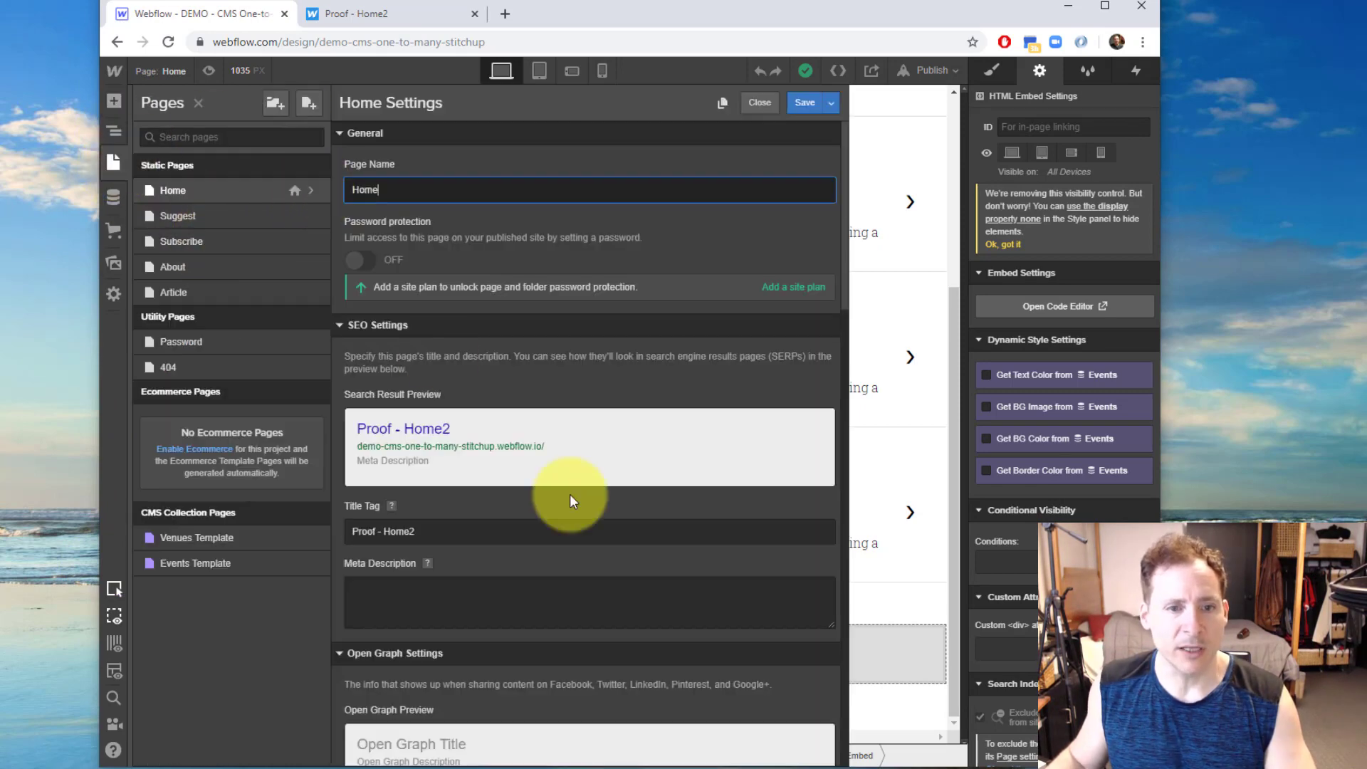
scroll("down", 3)
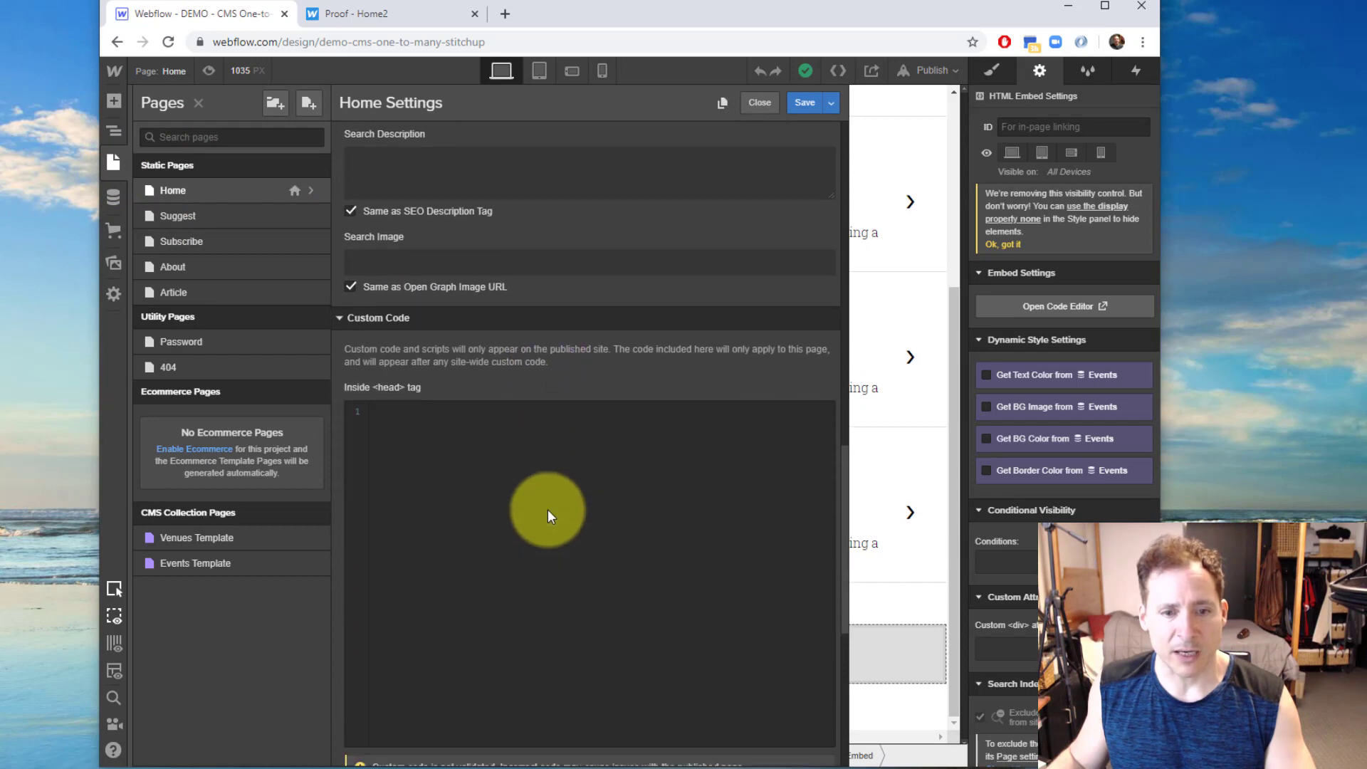
scroll("down", 3)
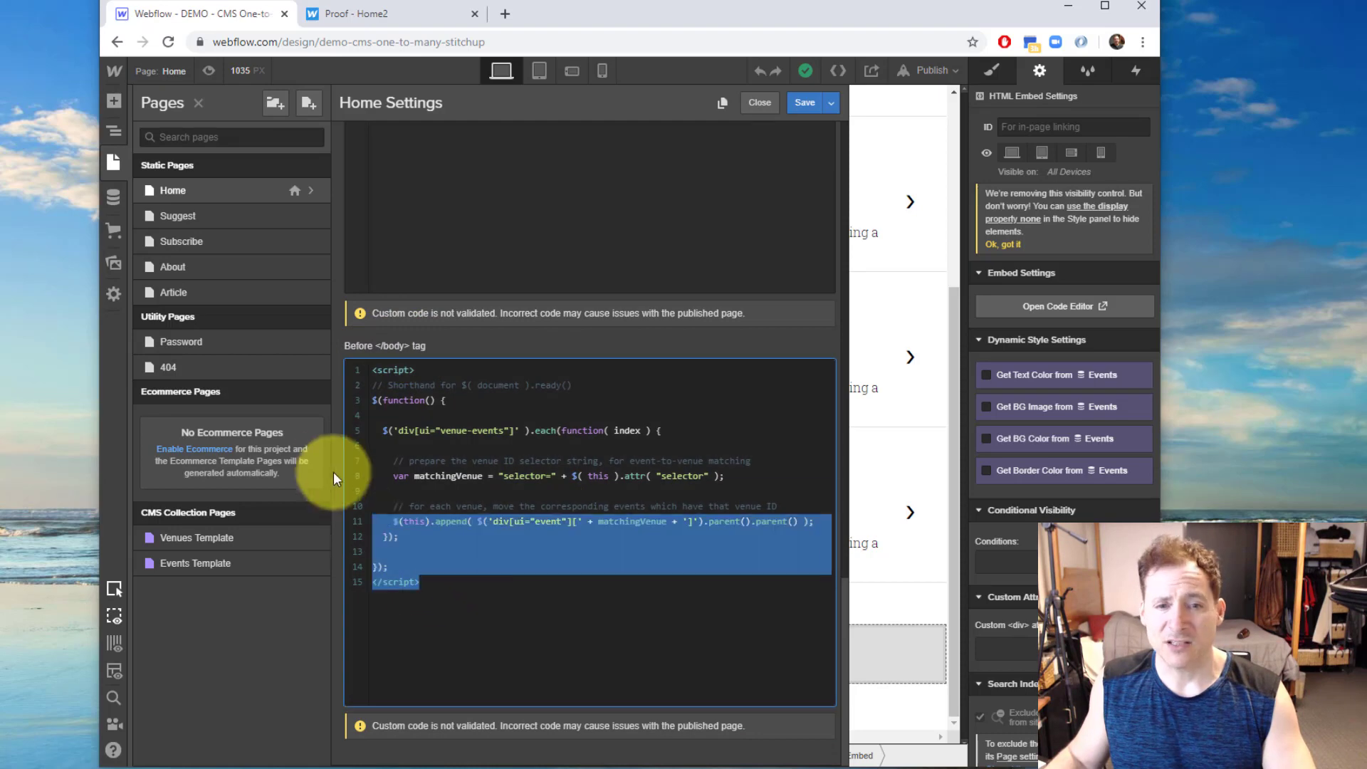
left_click(466, 582)
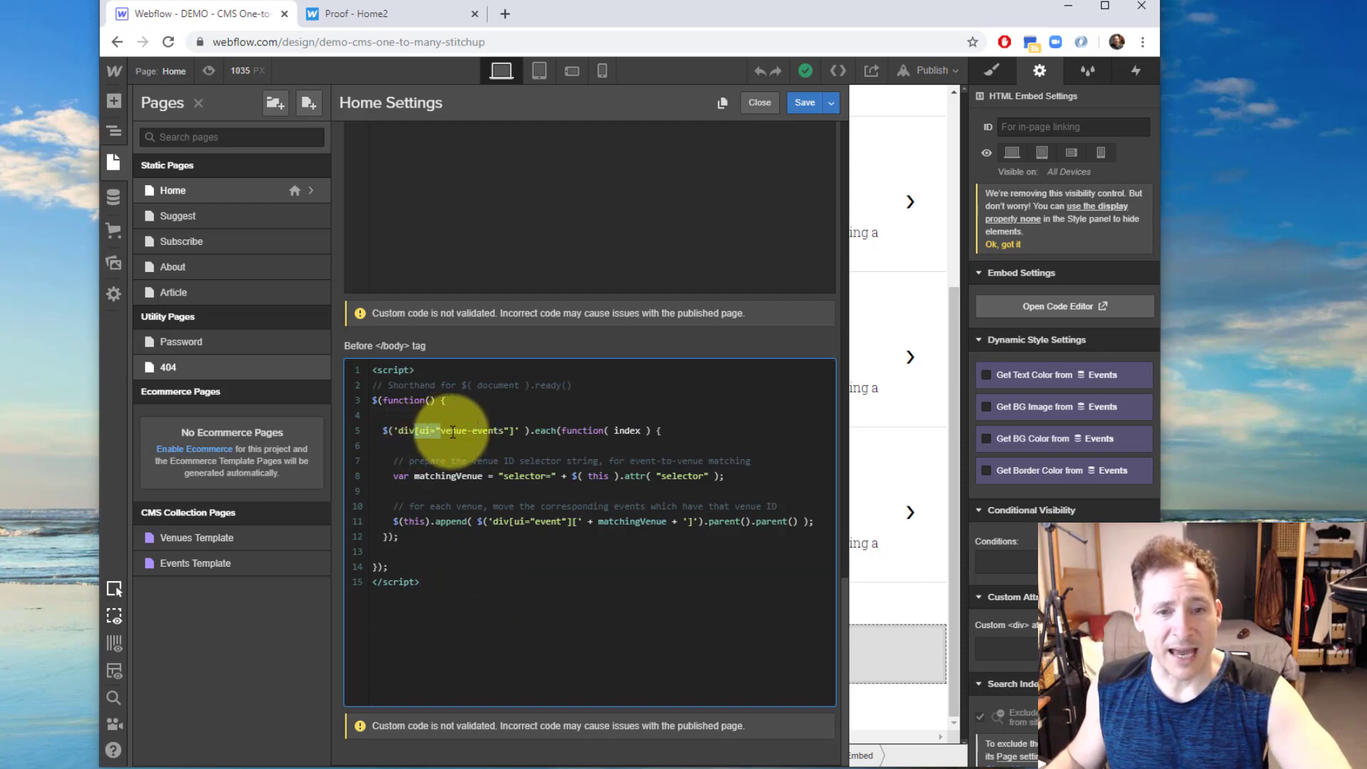
Highlight the script's venue-events selector, matchingVenue variable, event append line, and parent() calls.
double_click(471, 430)
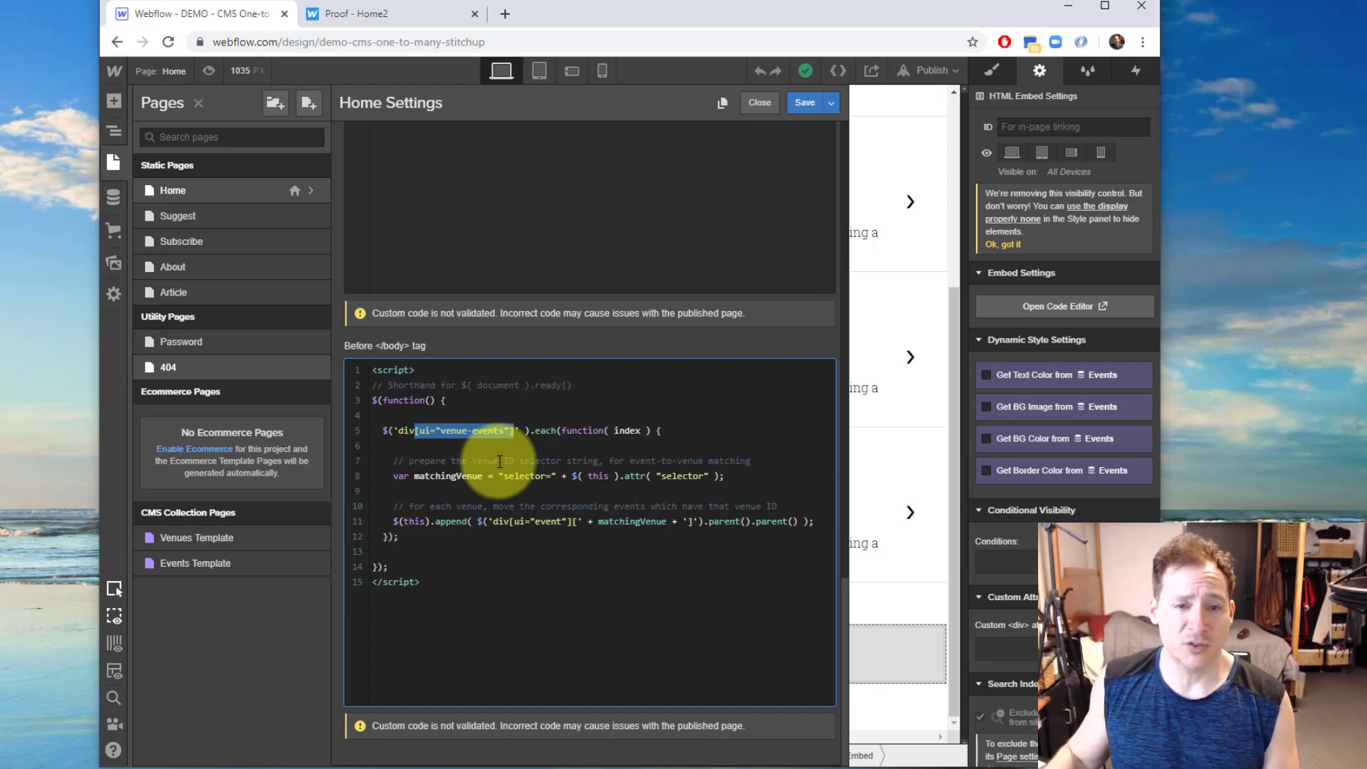
double_click(449, 475)
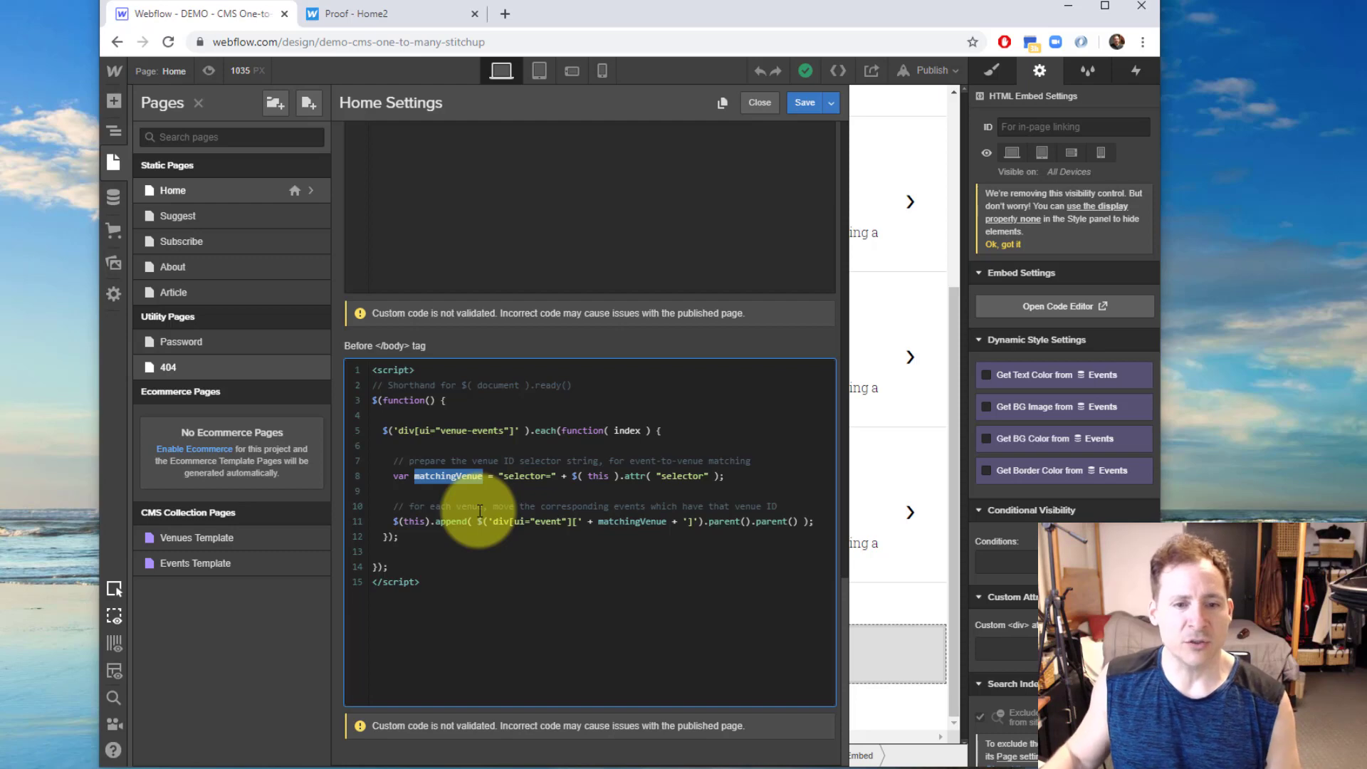
double_click(449, 521)
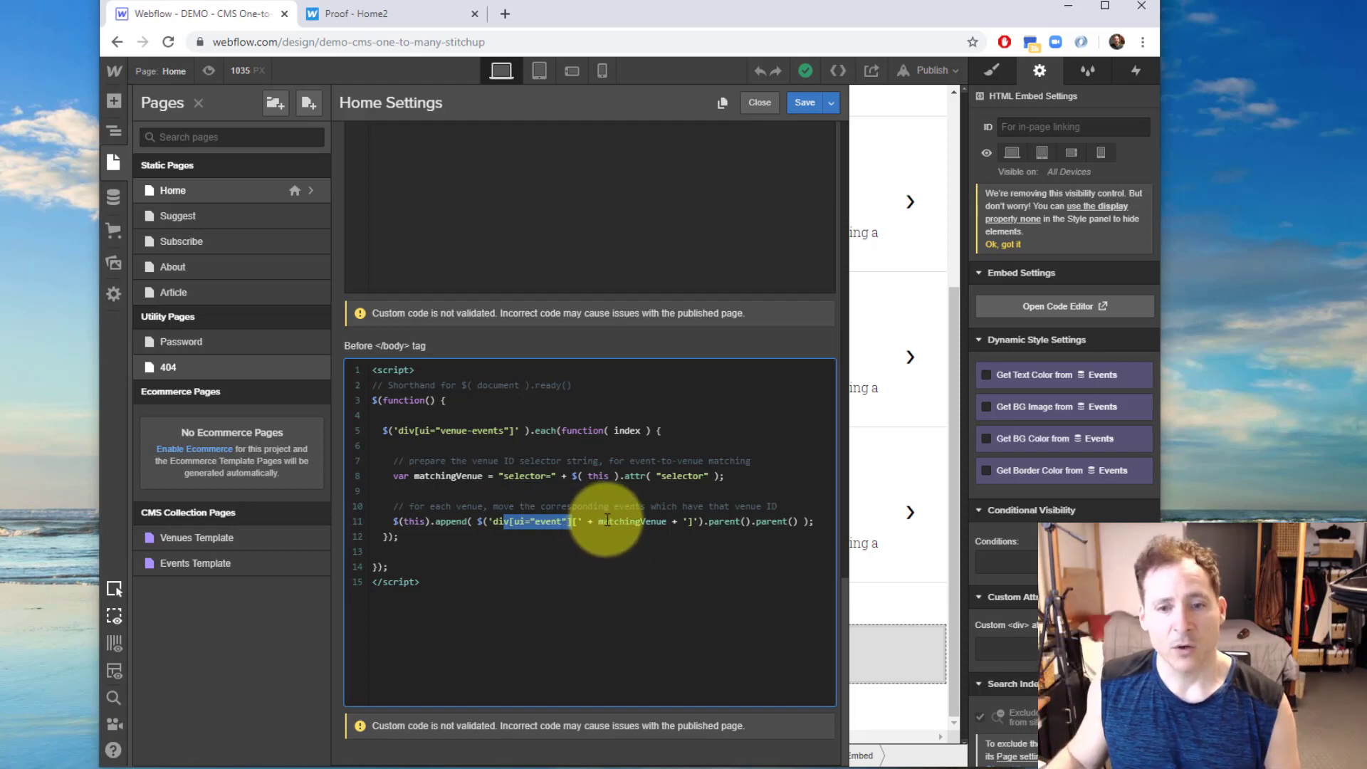
double_click(632, 521)
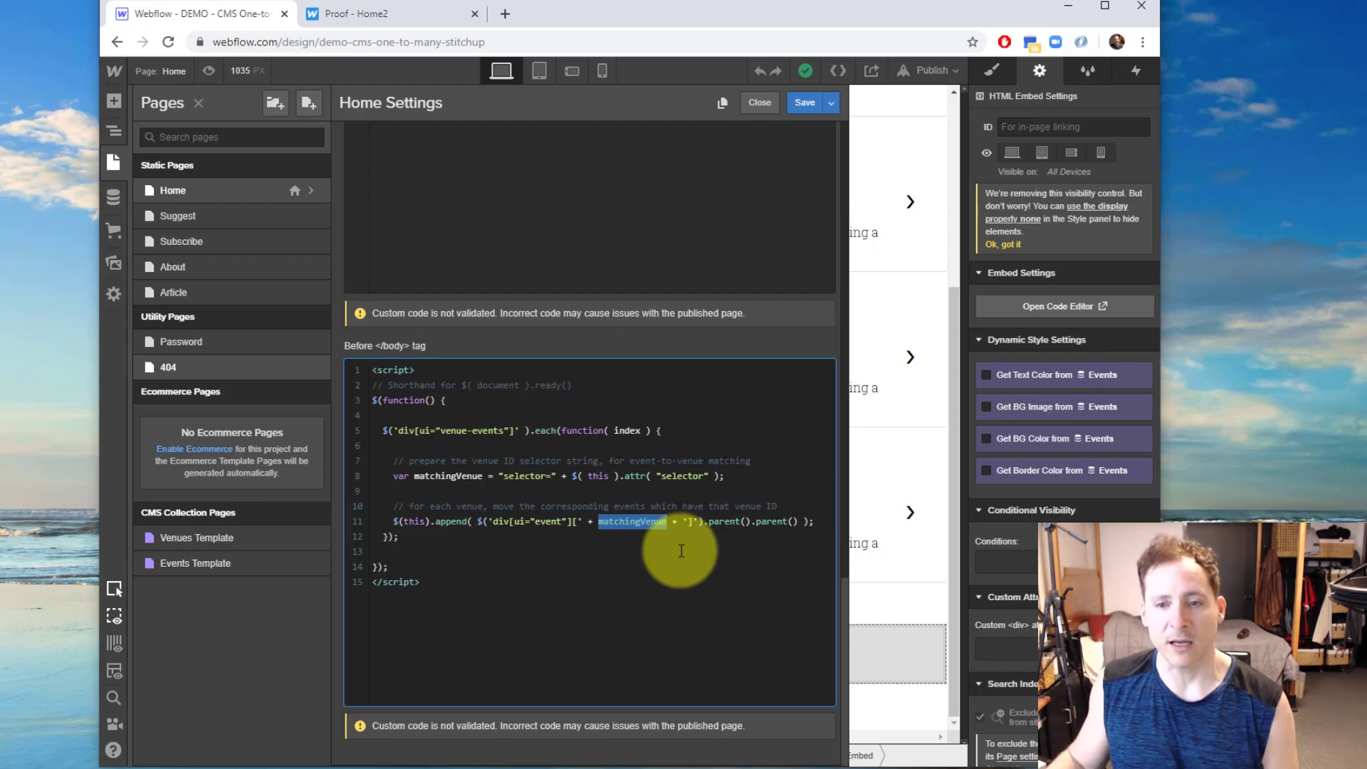
mouse_move(727, 523)
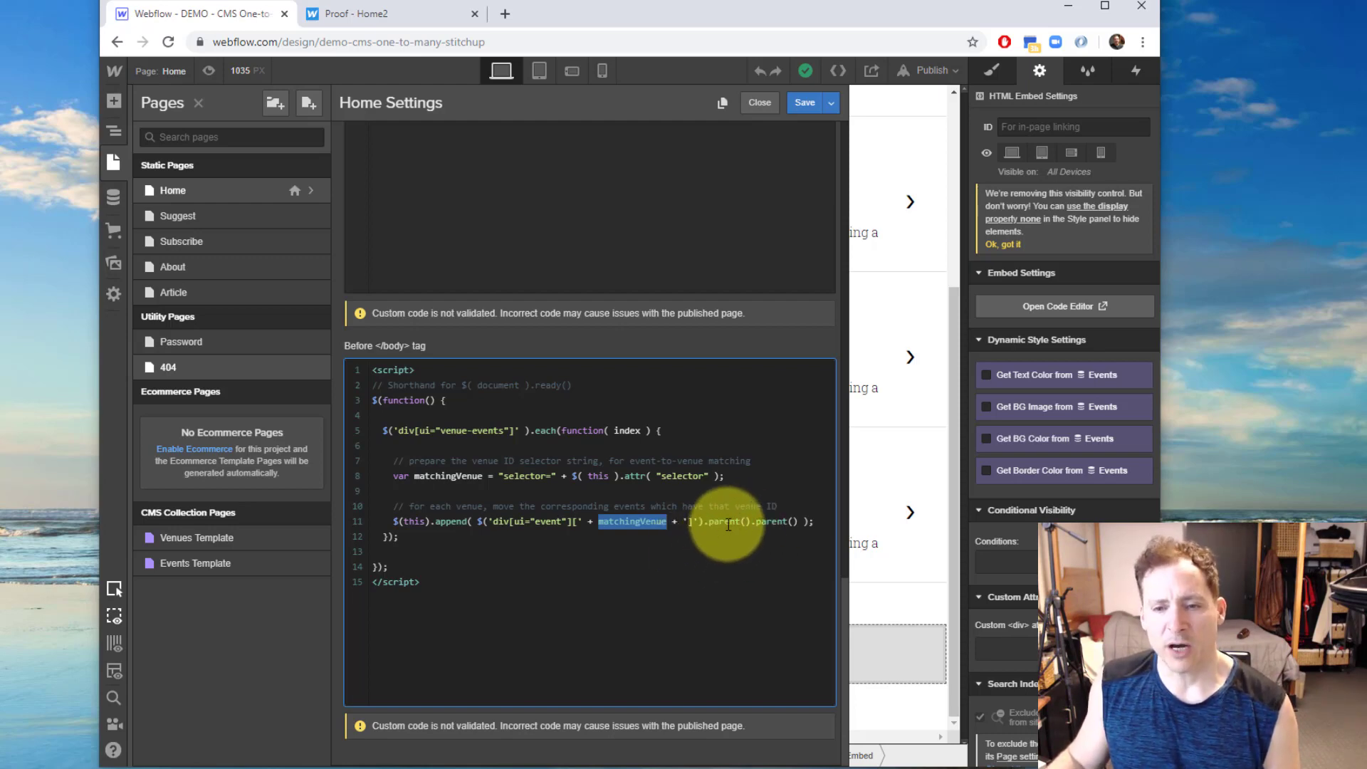
double_click(769, 521)
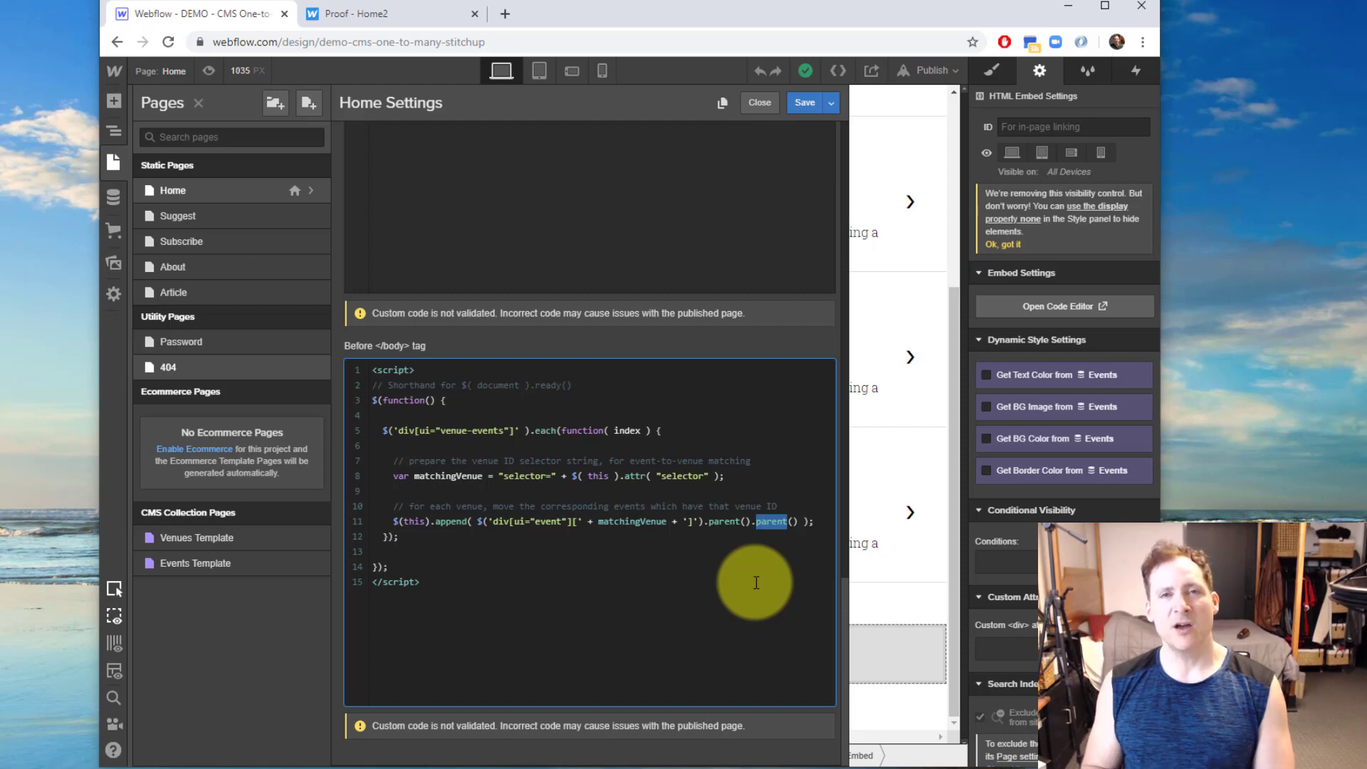
mouse_move(484, 660)
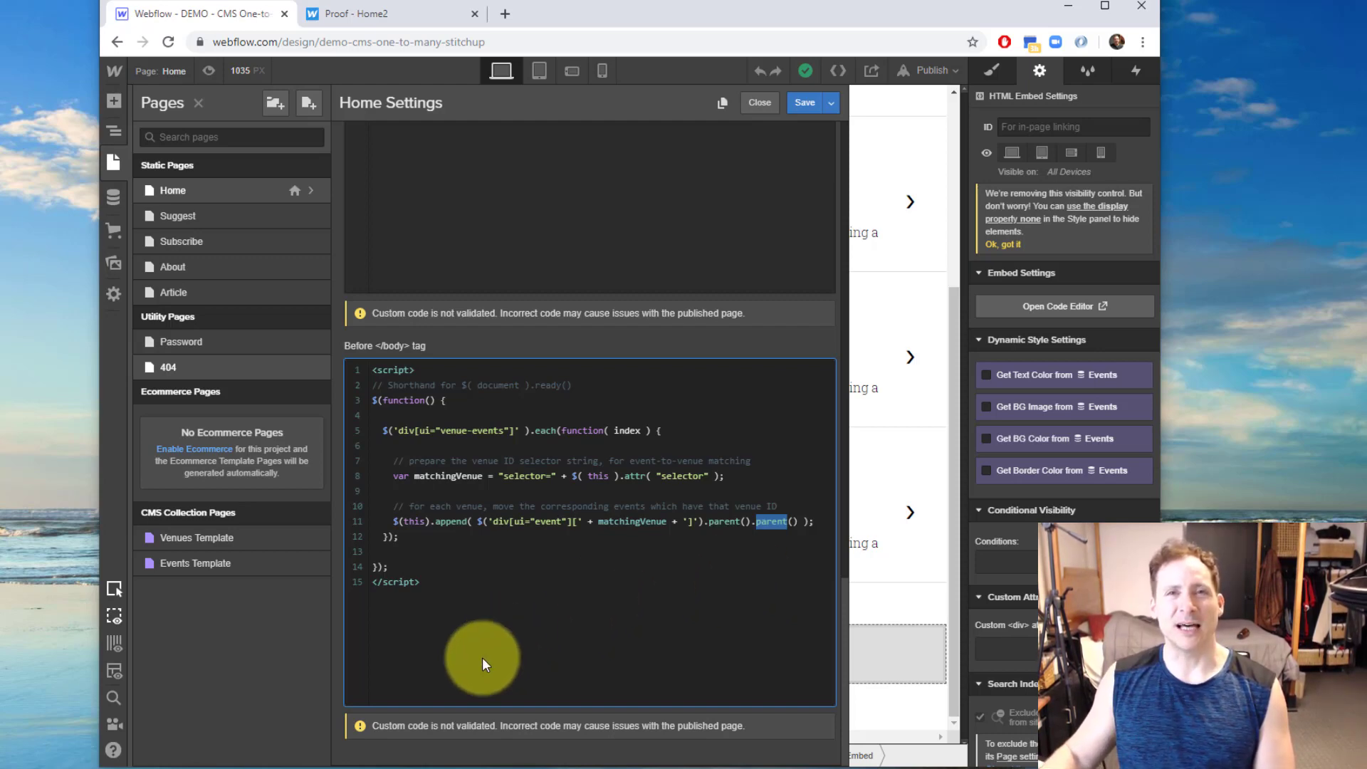